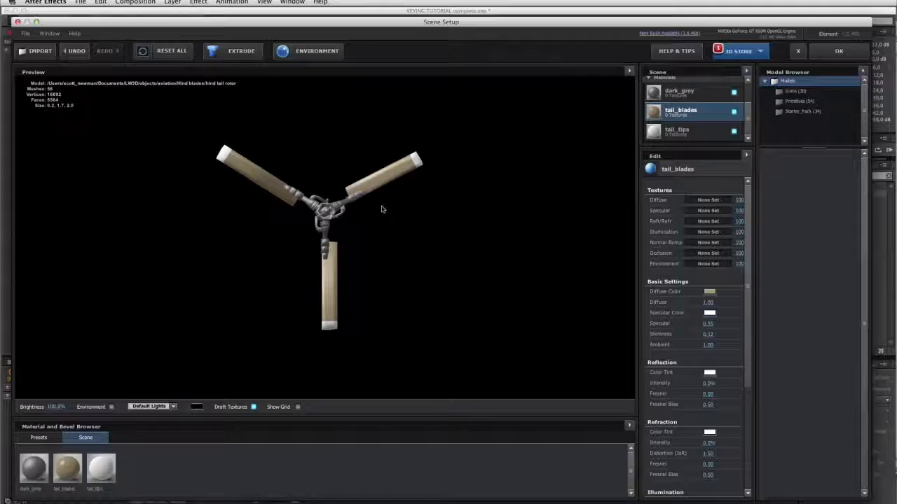
Close Element Scene Setup and add a new camera layer, Camera 1, to the tail rotor comp
drag(382, 209, 321, 254)
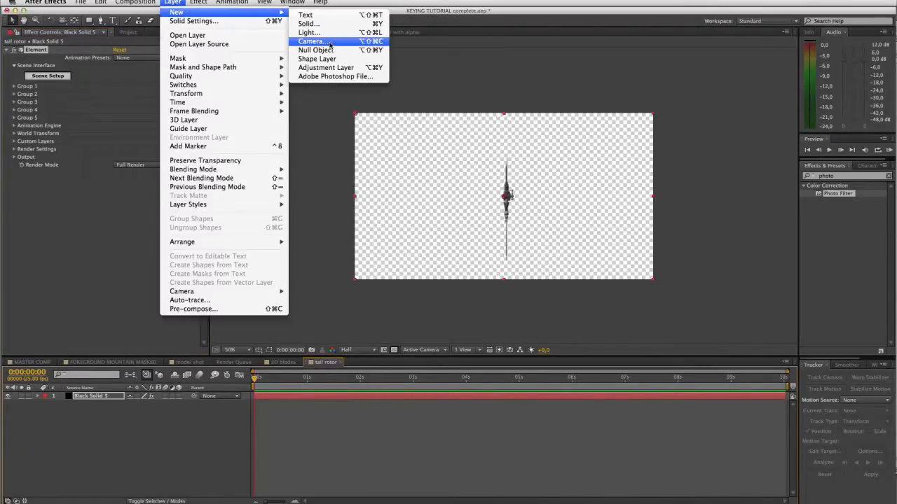
click(312, 41)
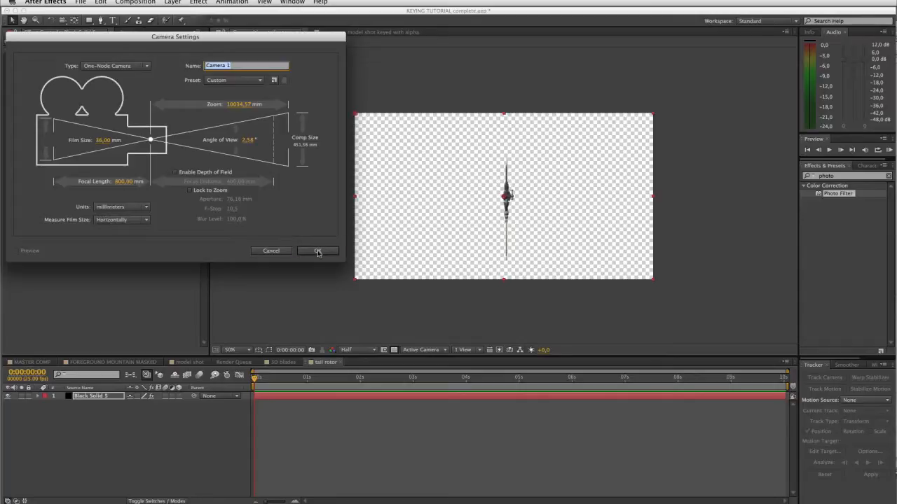
click(317, 251)
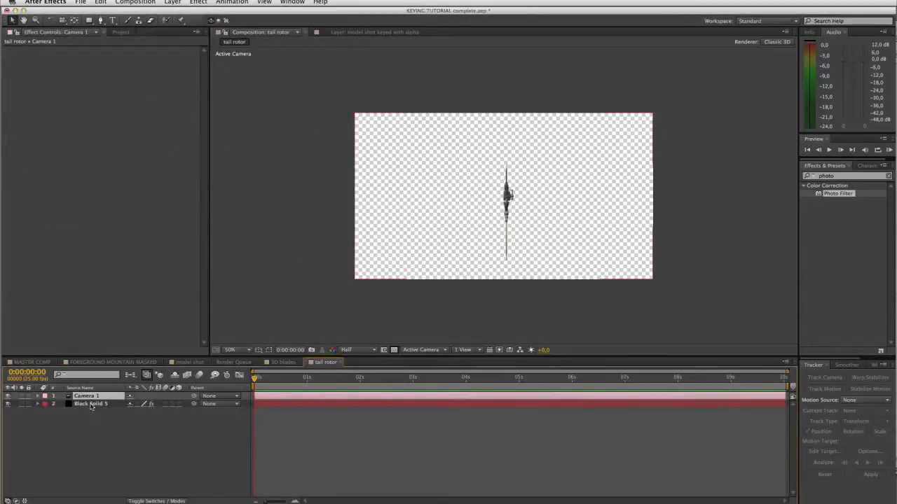
Reveal Element's Group 1 > Particle Replicator > Rotation properties on the solid
click(89, 404)
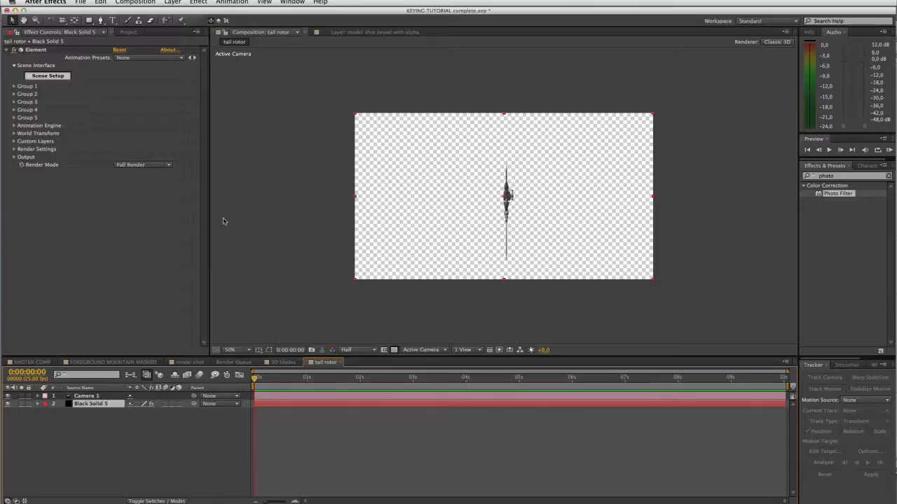
mouse_move(505, 199)
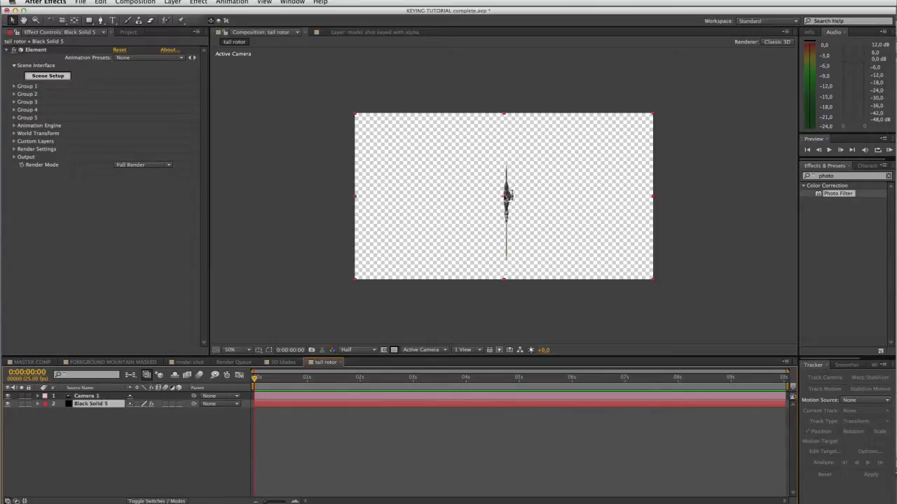
mouse_move(137, 115)
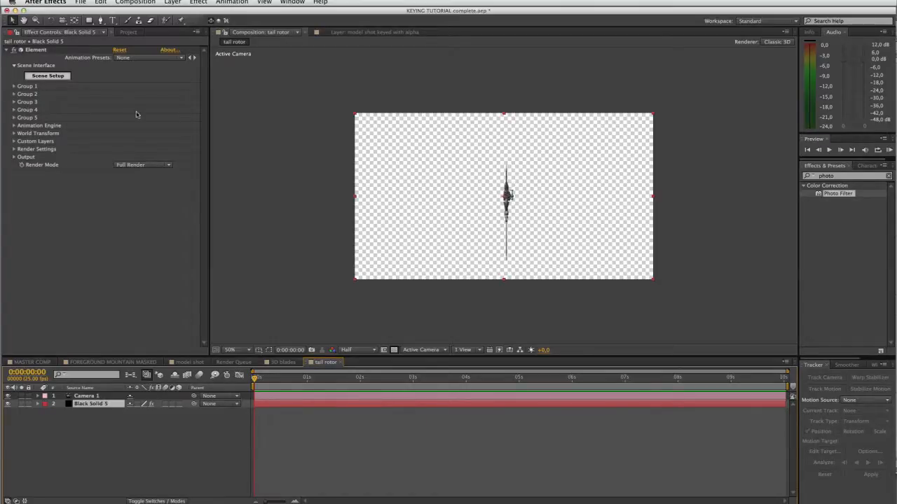
click(14, 86)
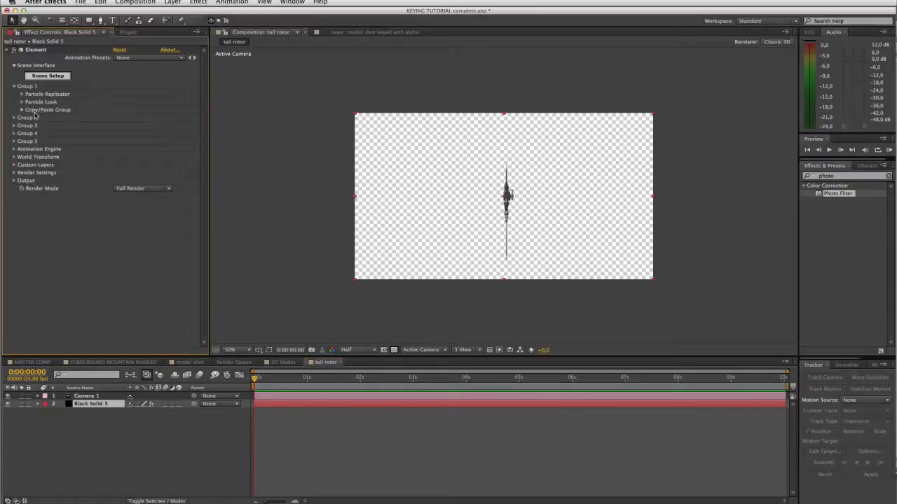
click(23, 94)
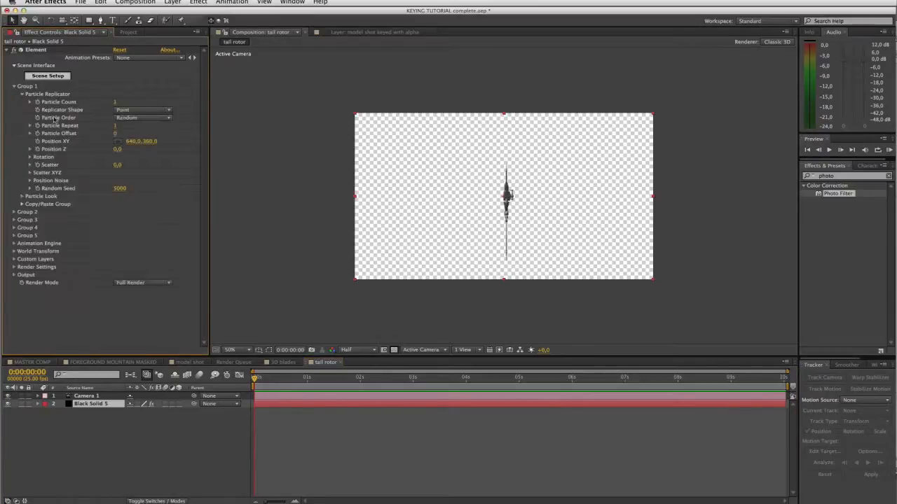
click(29, 157)
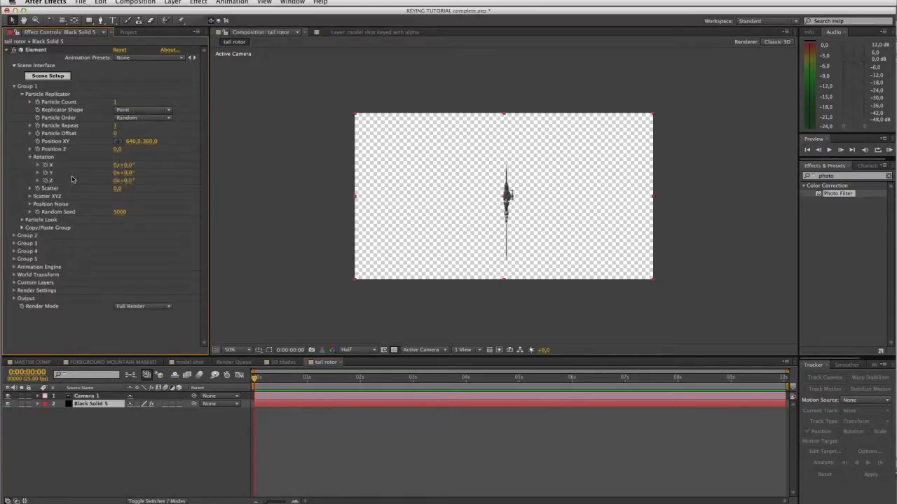
mouse_move(109, 168)
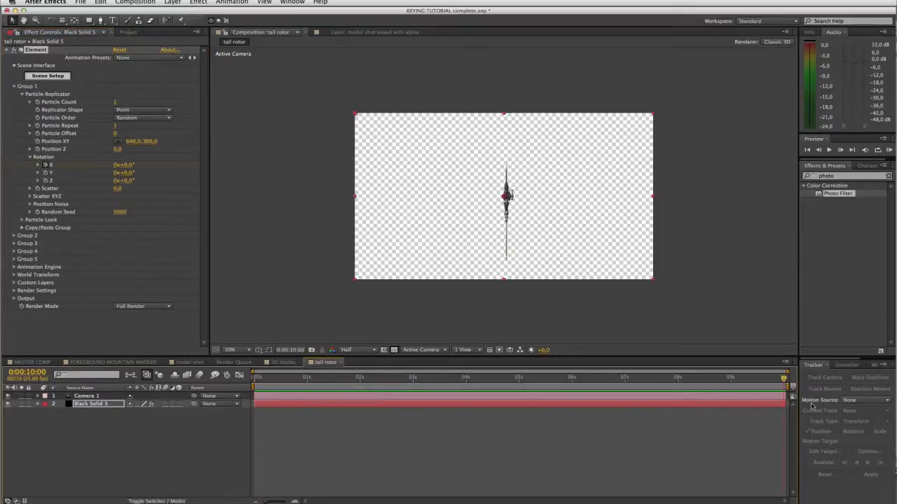
mouse_move(140, 196)
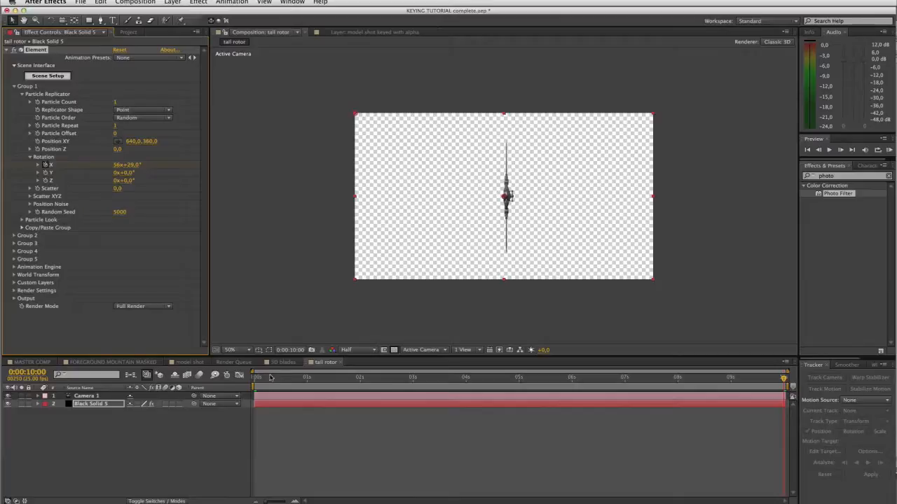
Keyframe Rotation X from 0 to many revolutions and scrub to preview the spinning blades
click(431, 378)
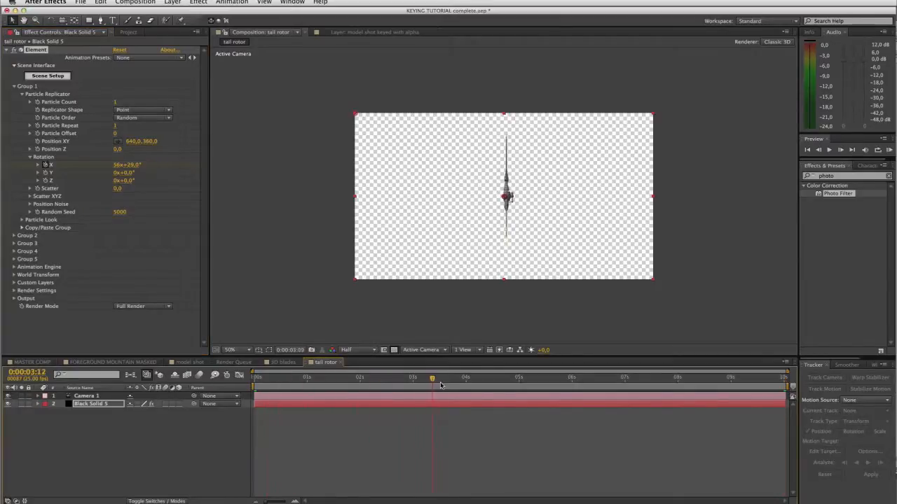
drag(432, 377, 418, 377)
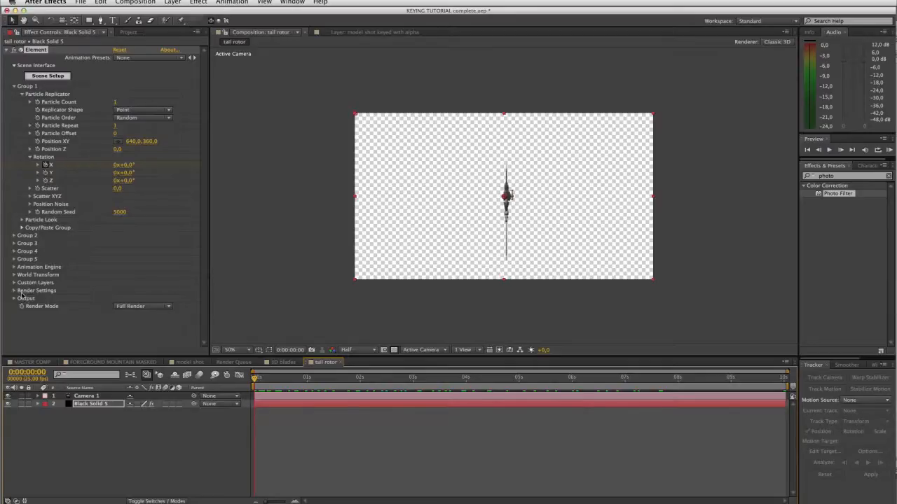
click(336, 377)
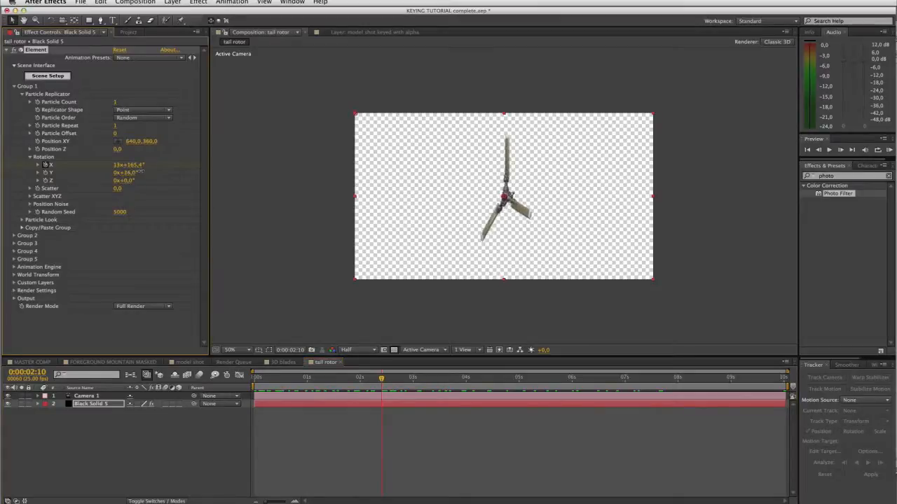
click(319, 377)
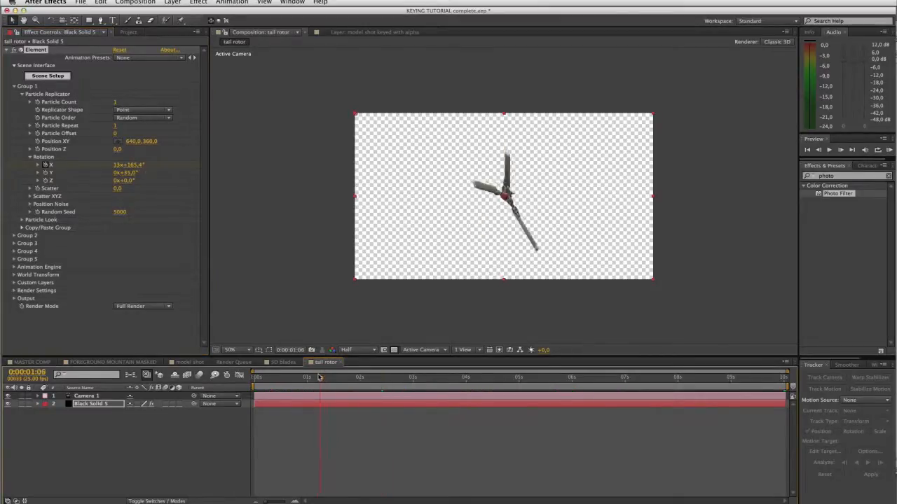
drag(319, 377, 387, 377)
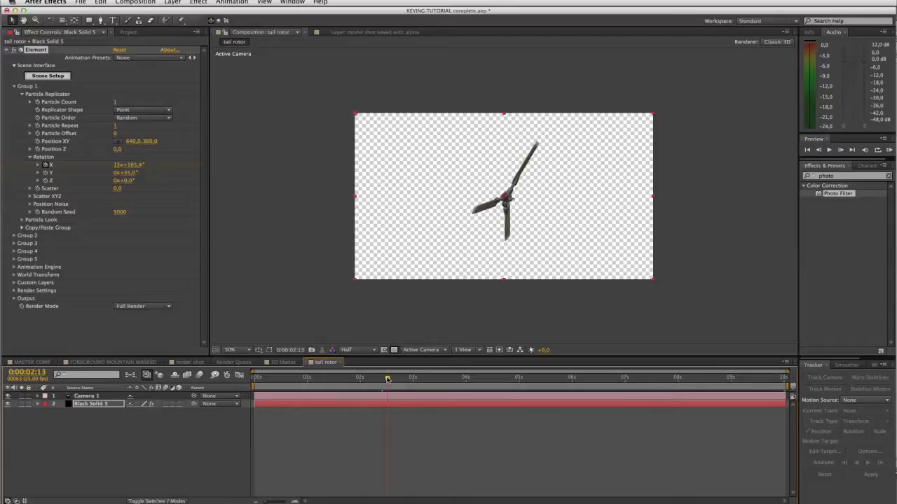
Reveal Element's World Transform position, scale and rotation properties for the tail rotor
double_click(125, 173)
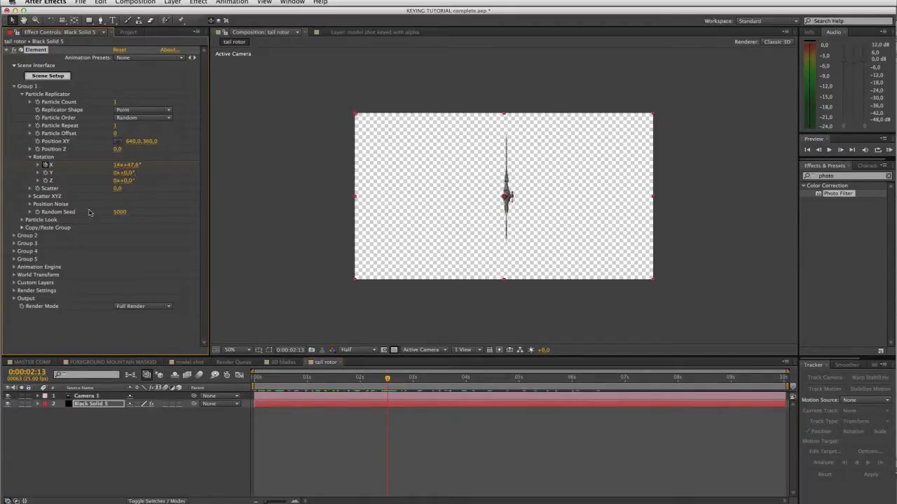
click(14, 266)
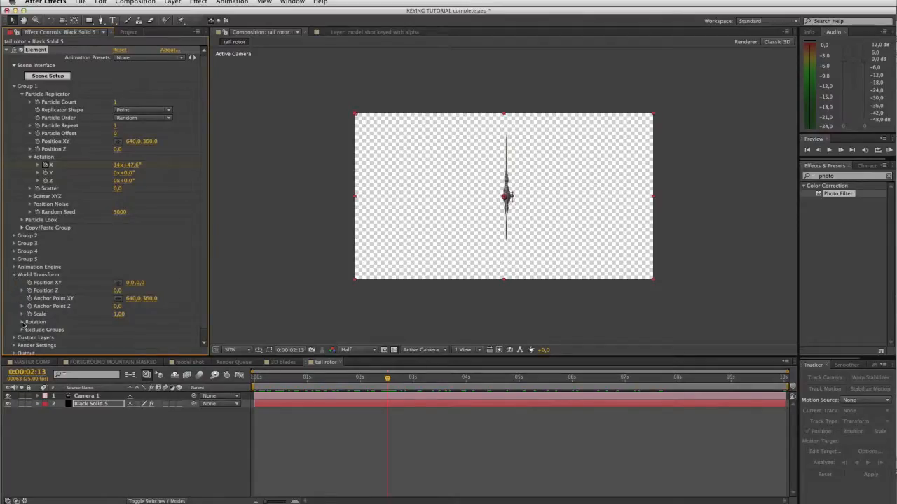
click(22, 321)
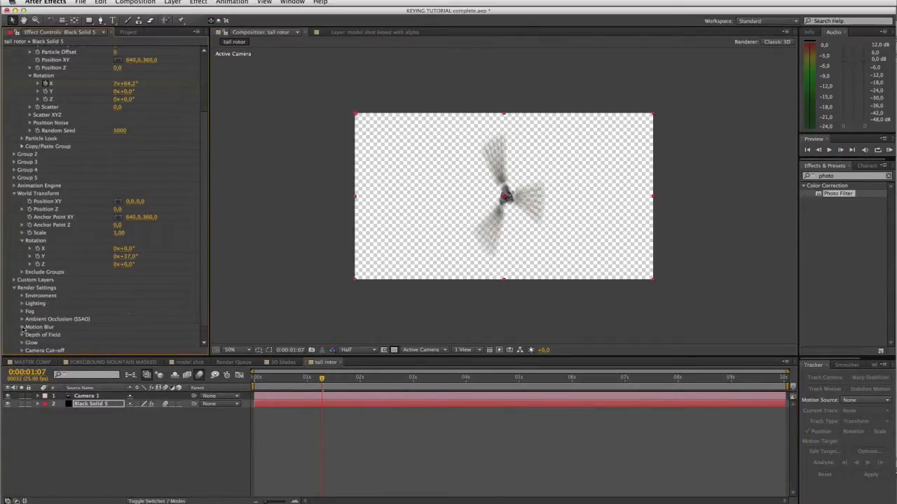
Expand Element's Render Settings > Motion Blur to expose the blur mode and sample count
click(22, 328)
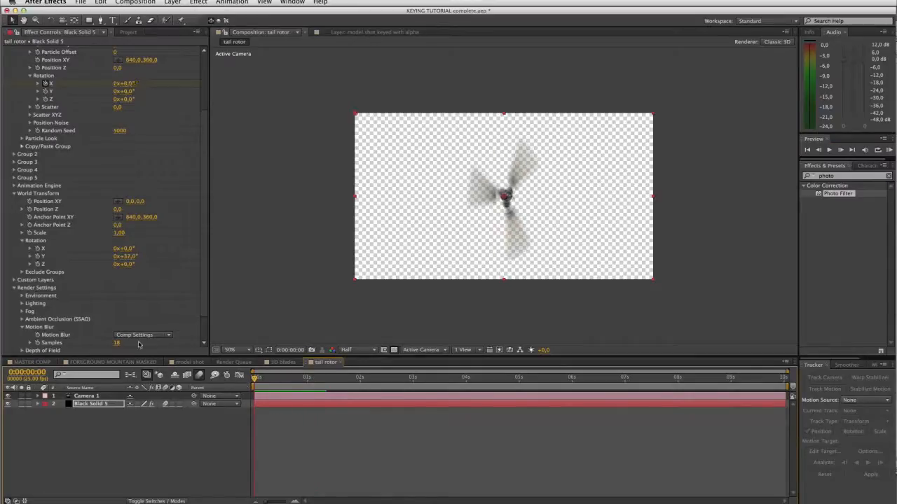
scroll(down, 3)
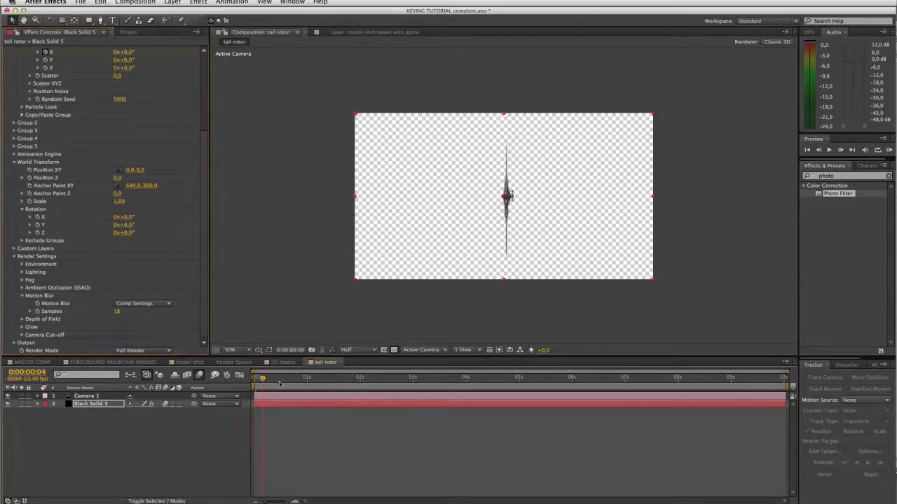
click(231, 376)
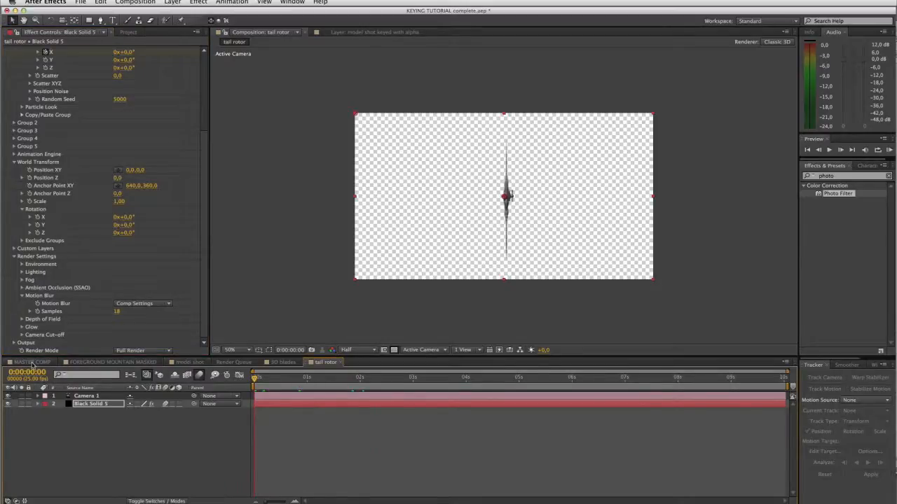
click(31, 361)
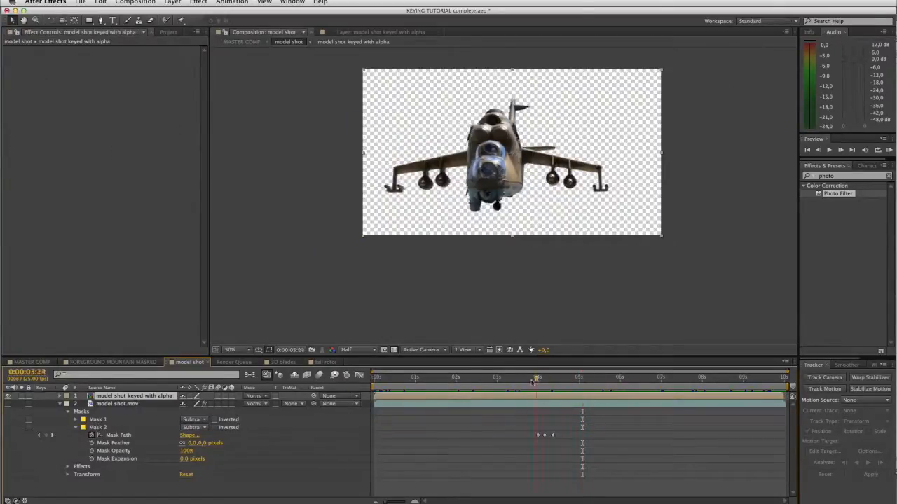
drag(538, 377, 779, 377)
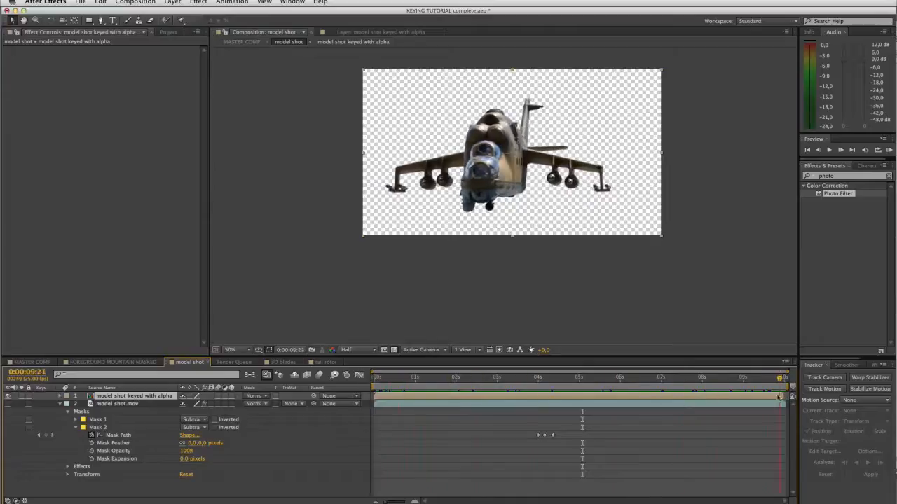
click(373, 377)
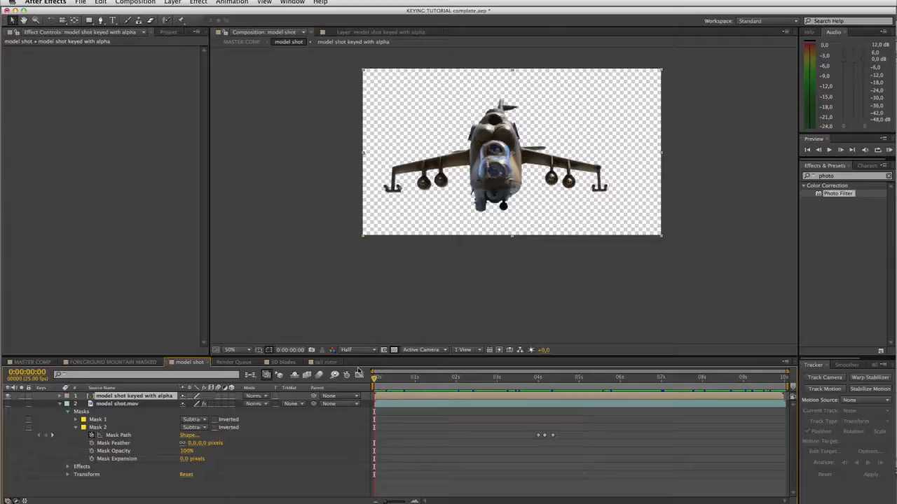
click(322, 361)
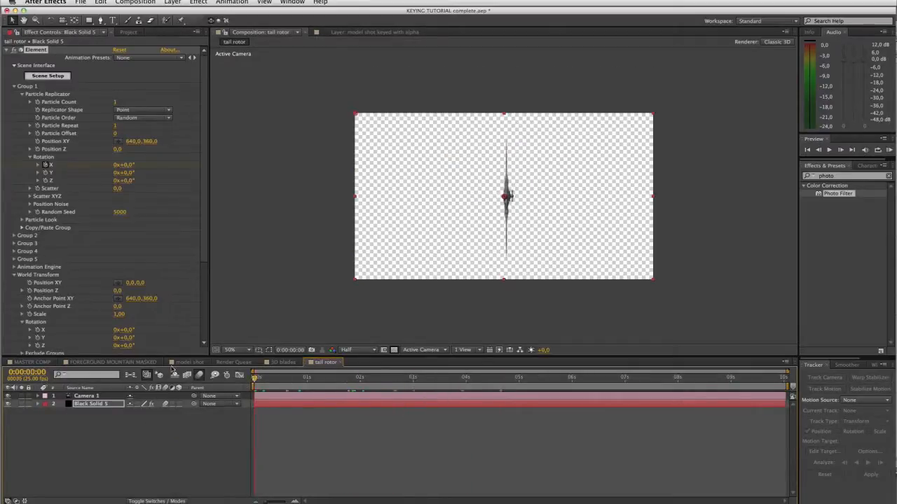
click(188, 361)
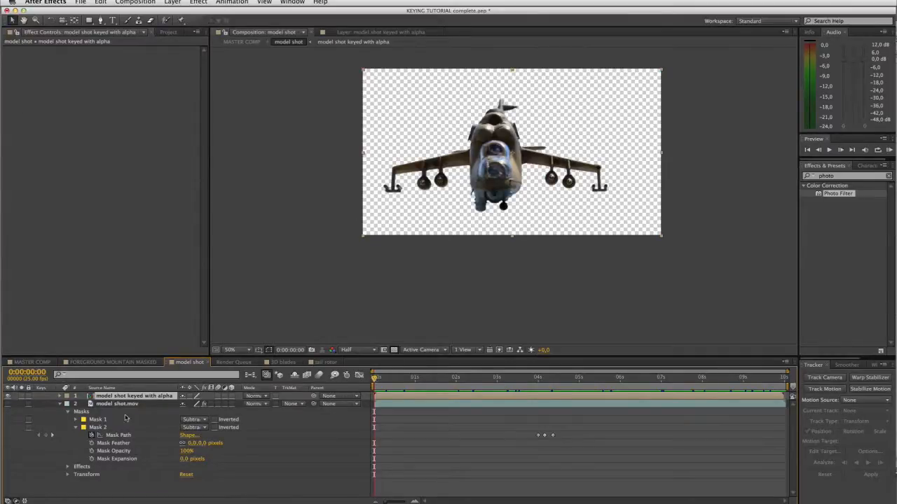
mouse_move(212, 316)
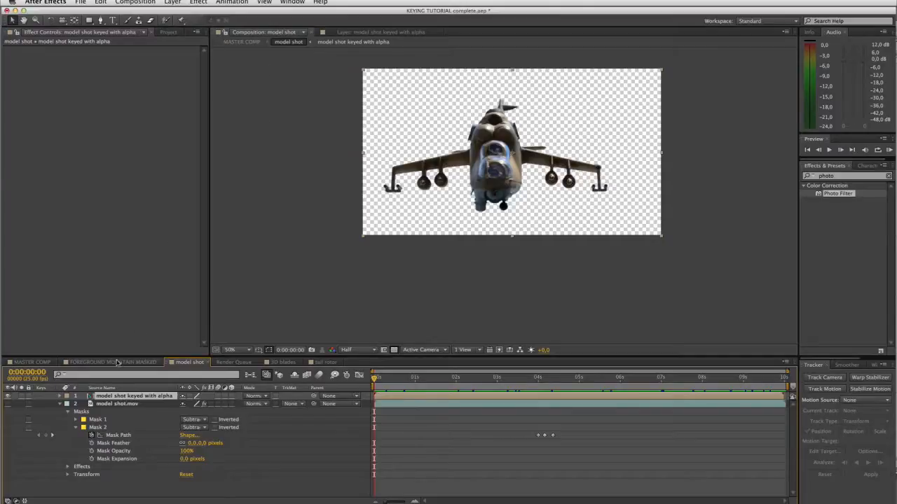
Start Track Motion on the keyed helicopter and add a new null object layer
click(232, 3)
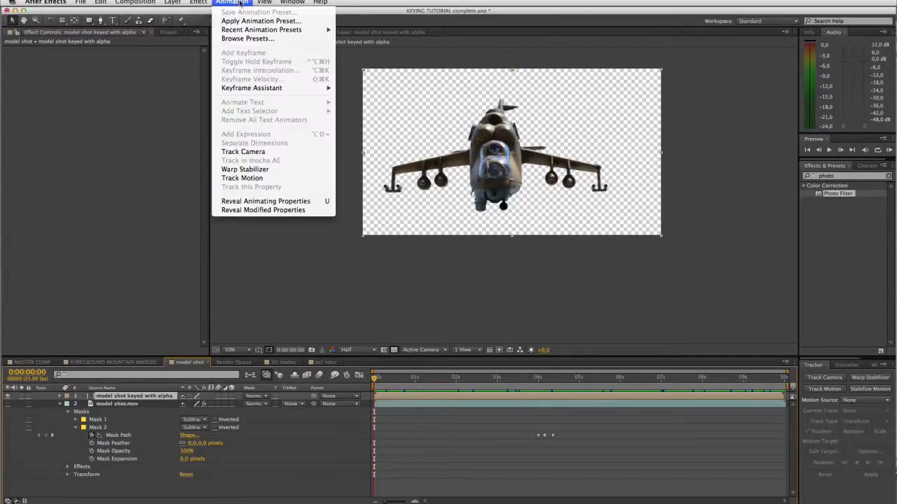
click(264, 183)
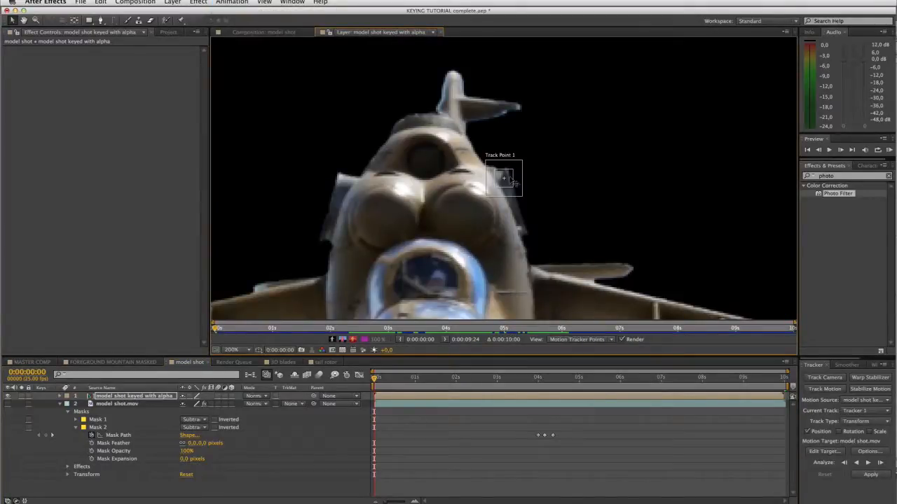
click(173, 3)
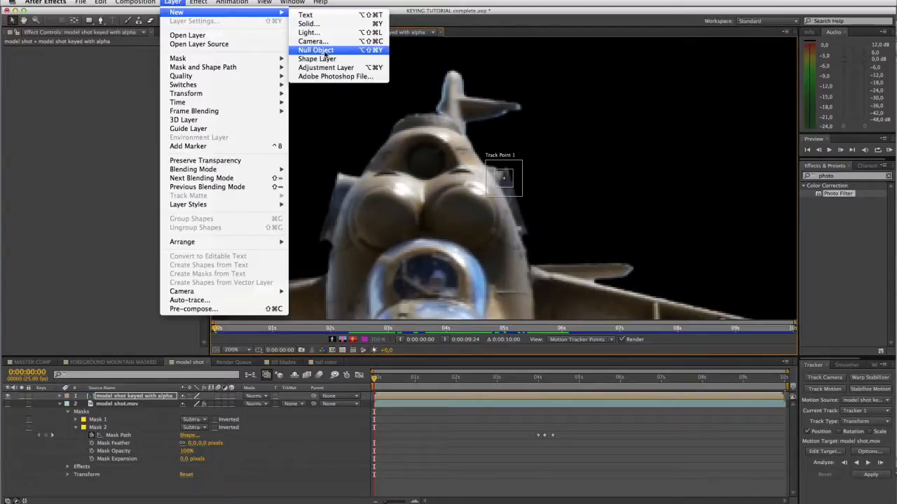
click(315, 50)
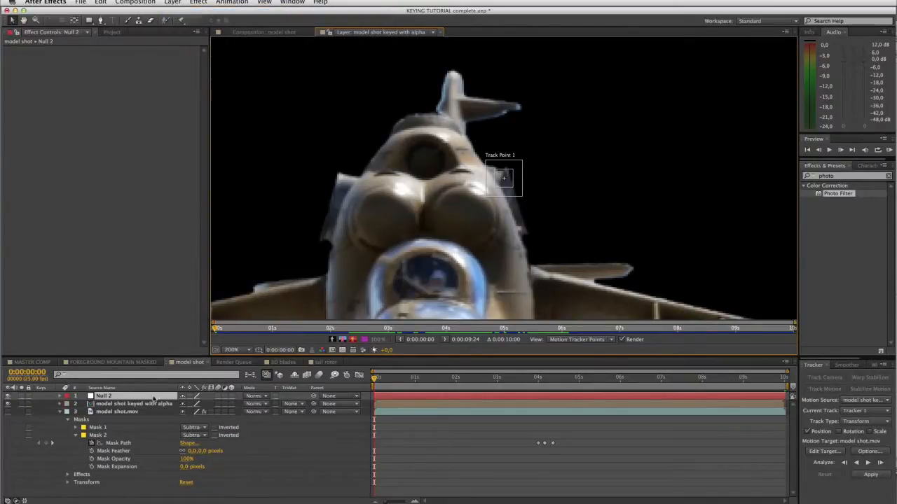
Reselect the keyed helicopter layer and place the track point on the tail fin
click(133, 403)
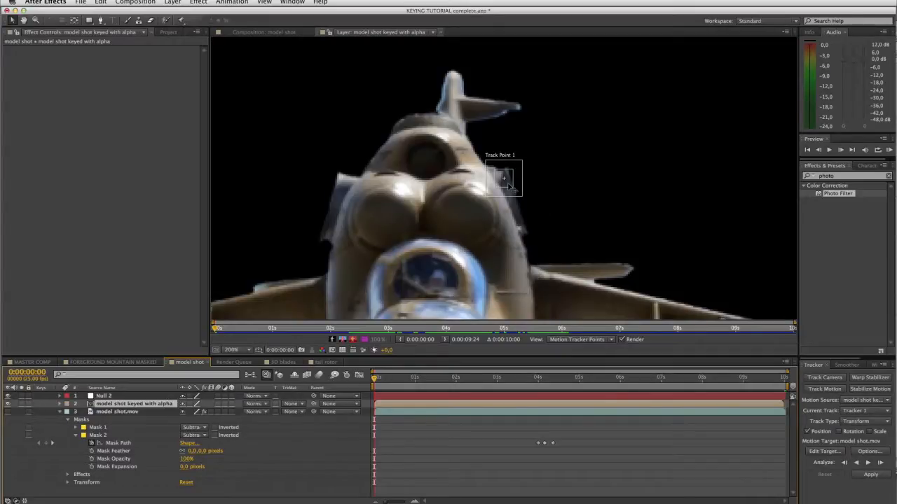
drag(503, 179, 512, 109)
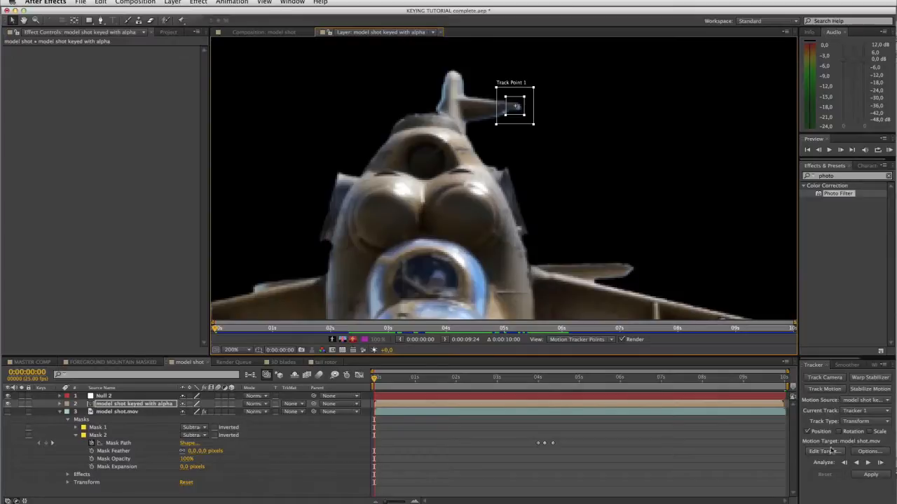
Set Null 2 as the motion target, analyze the tail fin forward, and apply the track
click(824, 451)
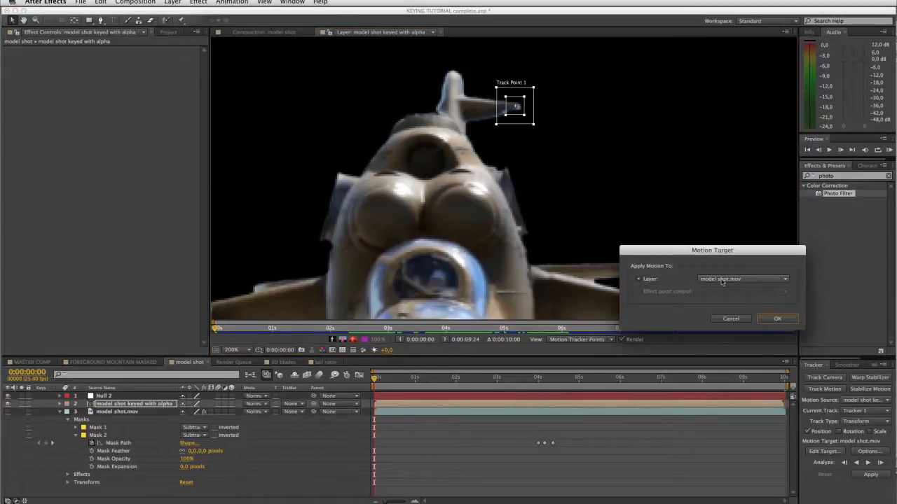
click(742, 279)
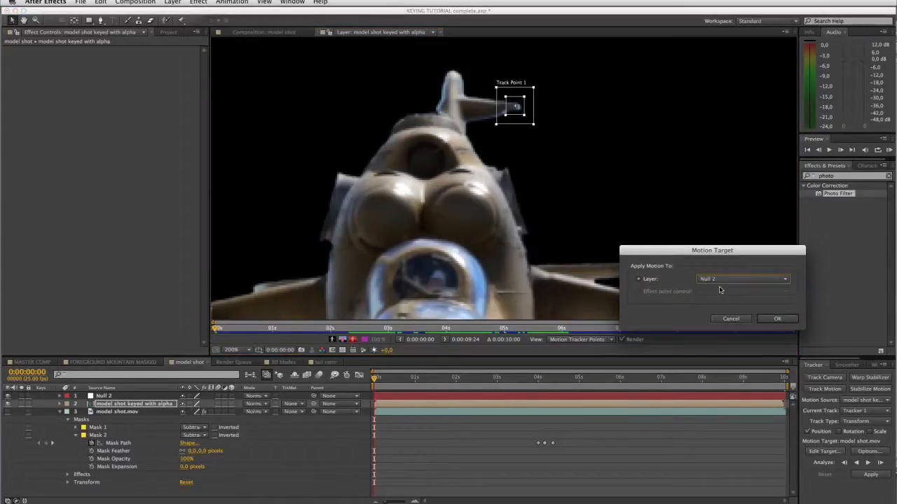
click(776, 318)
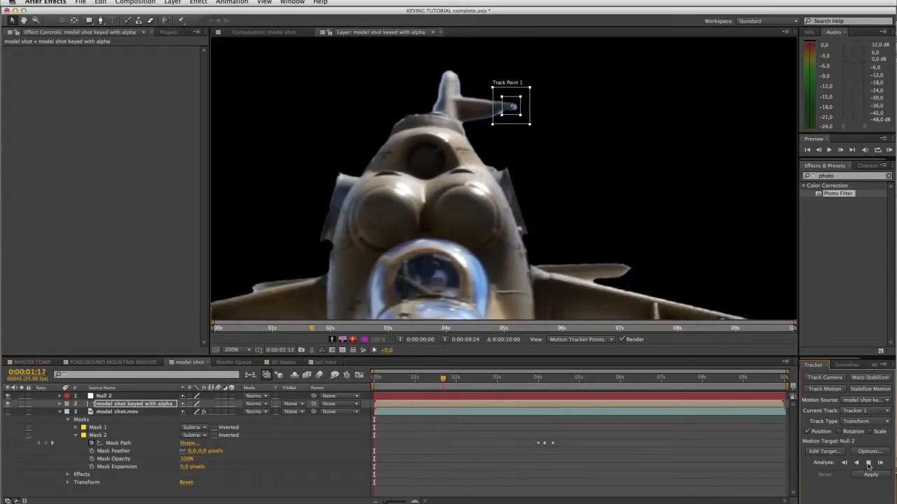
click(869, 463)
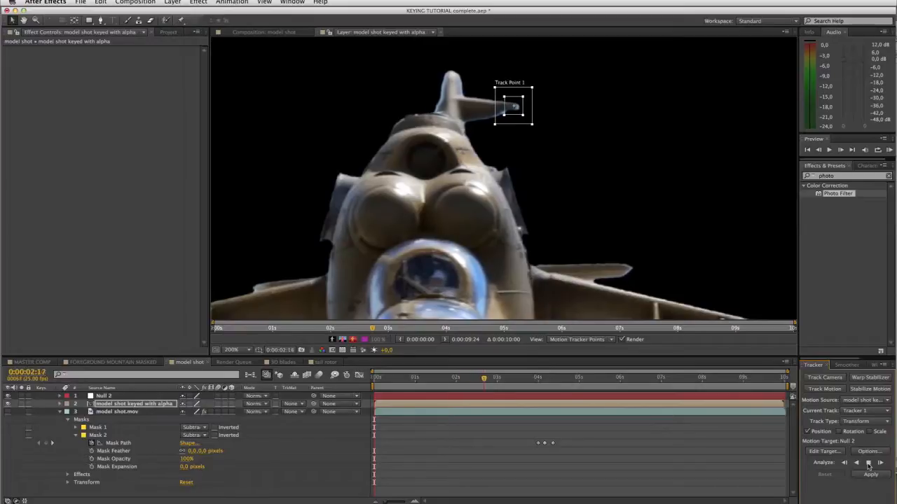
click(860, 462)
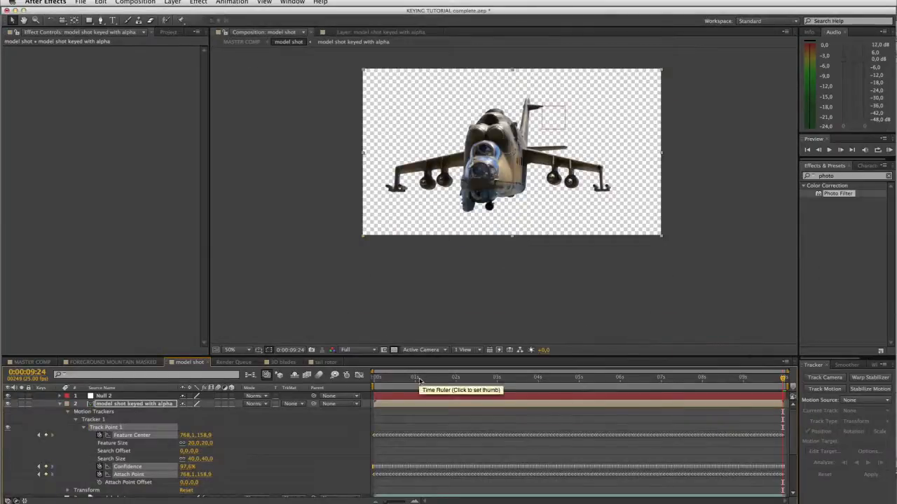
mouse_move(552, 132)
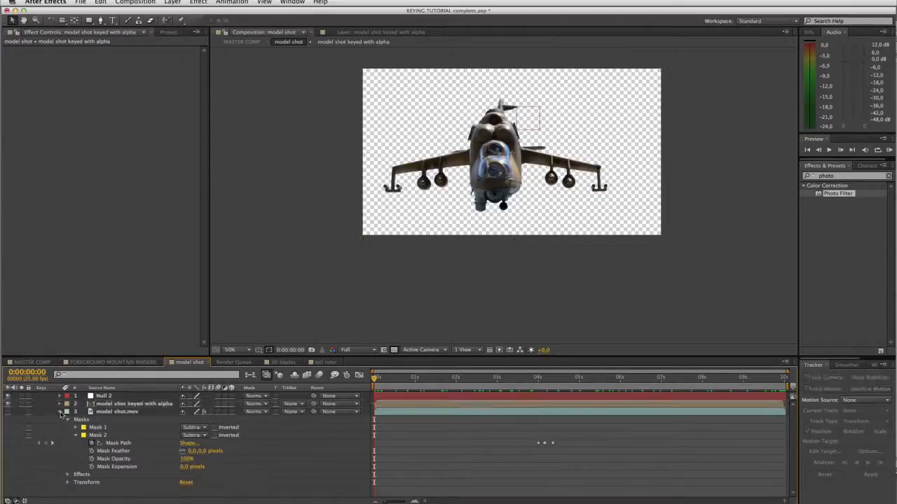
Add the tail rotor comp to the model shot and move it below the keyed helicopter layer
click(168, 31)
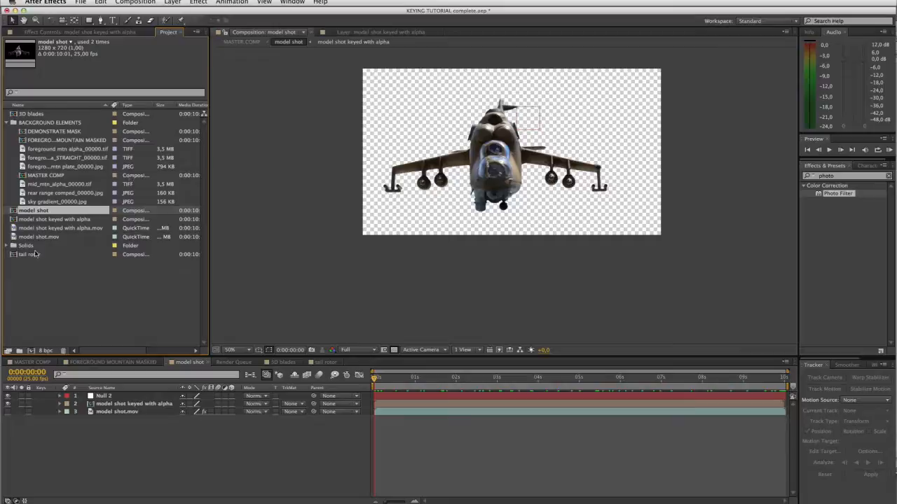
click(31, 255)
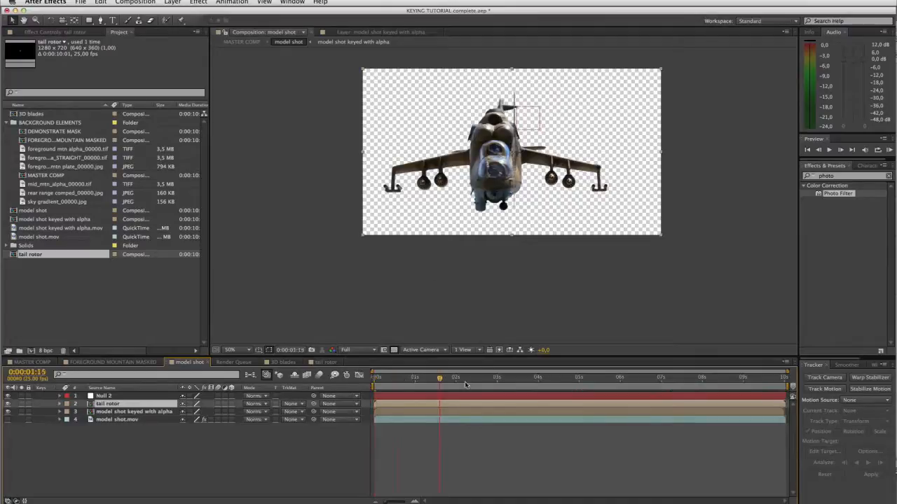
click(375, 377)
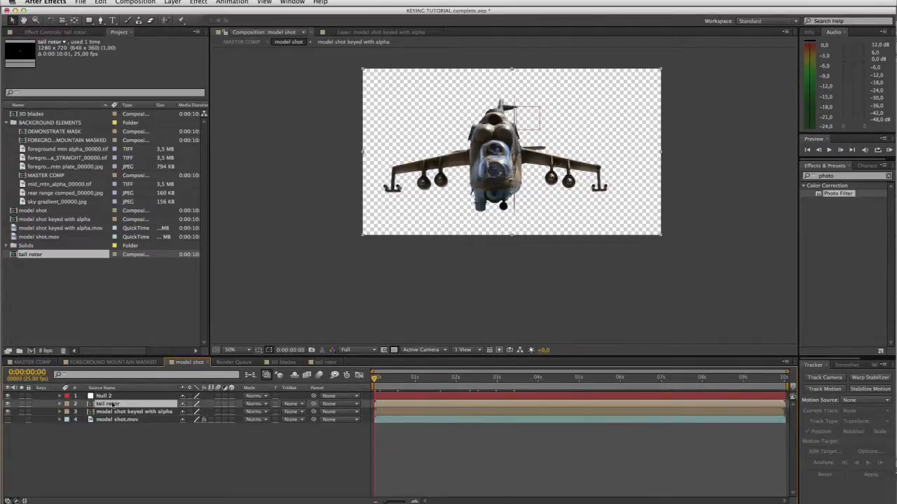
drag(110, 404, 110, 412)
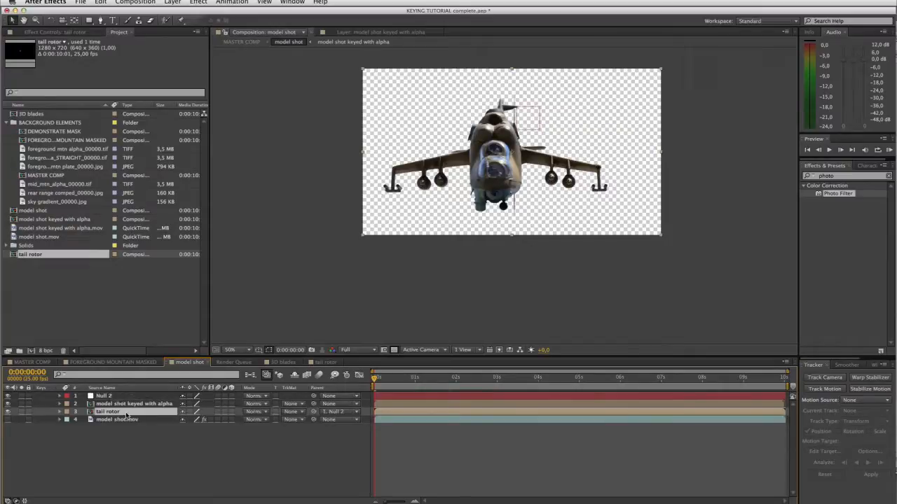
Parent the tail rotor layer to Null 2, scale it down, and check later frames
click(58, 412)
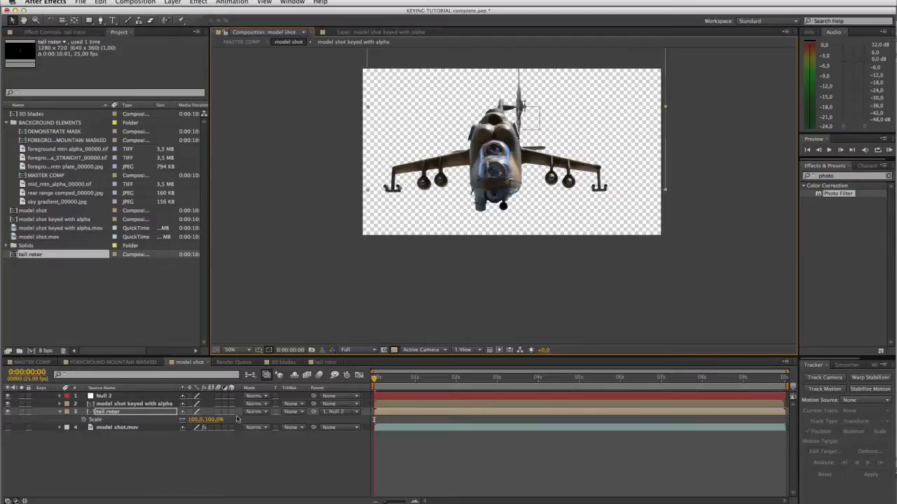
drag(210, 419, 197, 419)
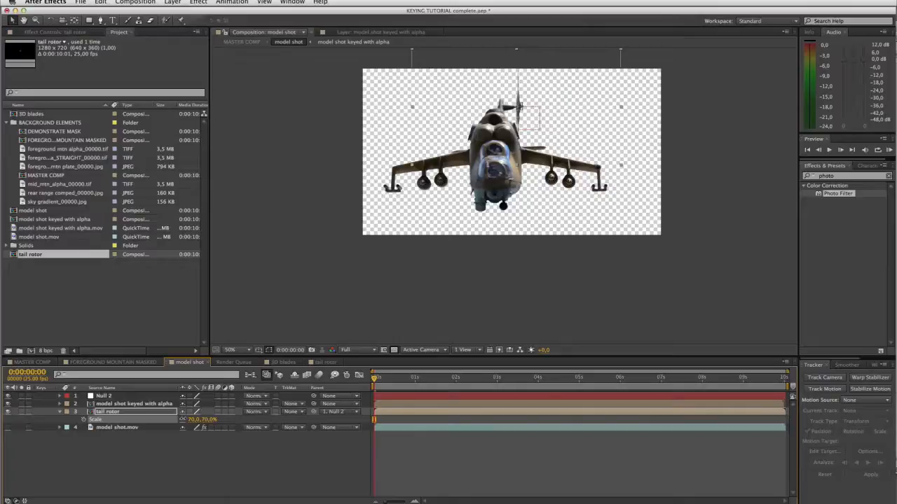
click(397, 377)
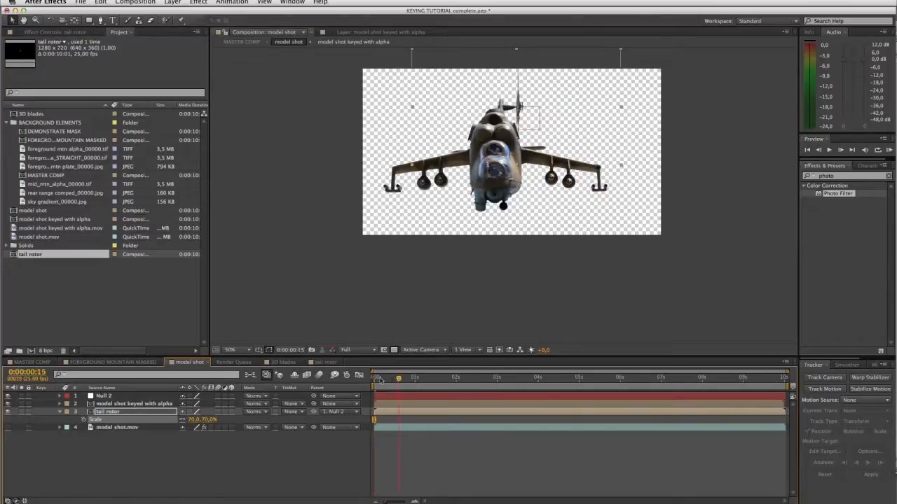
click(641, 379)
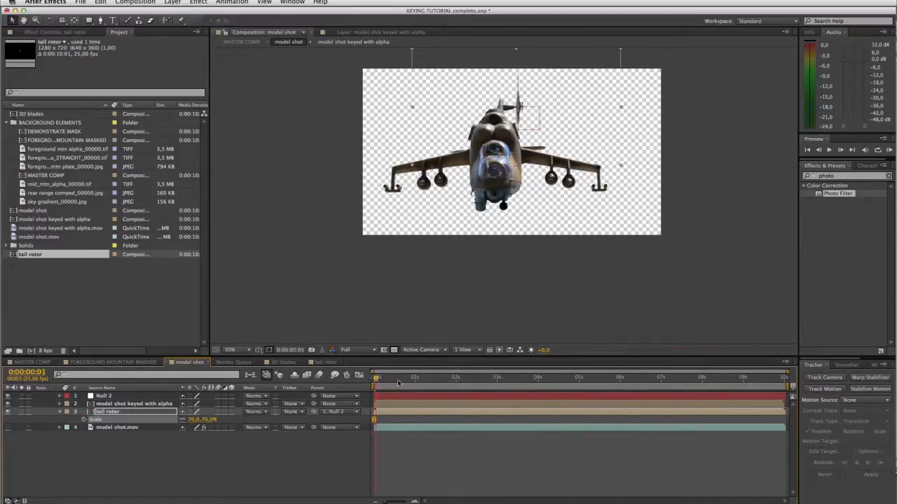
Scrub through the shot to verify the rotor follows the tracked tail, then enter the tail rotor comp
click(553, 377)
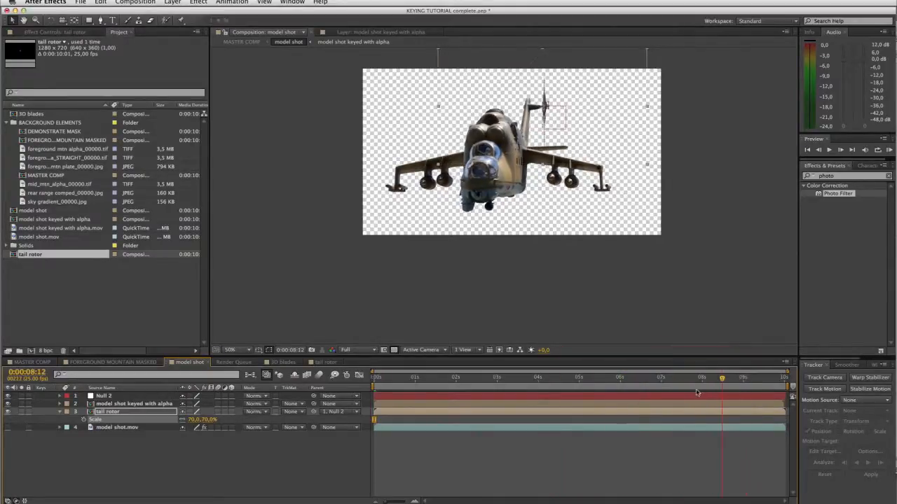
click(437, 377)
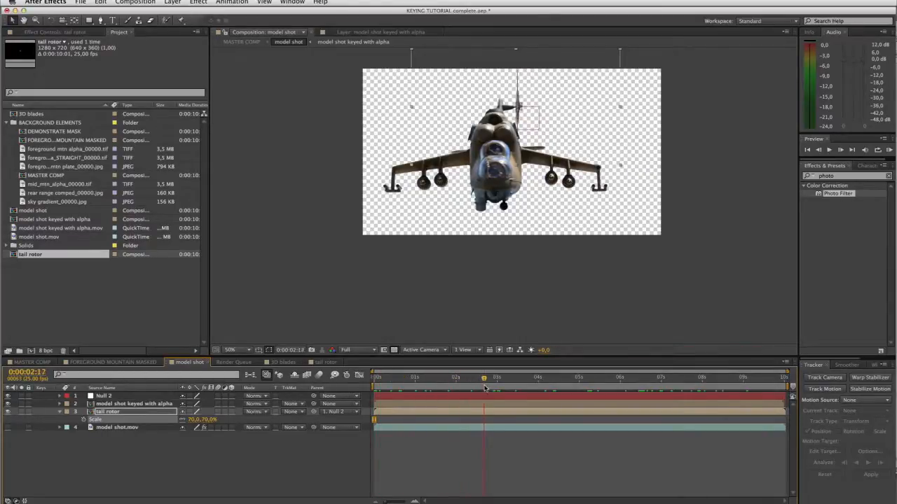
drag(483, 378, 520, 378)
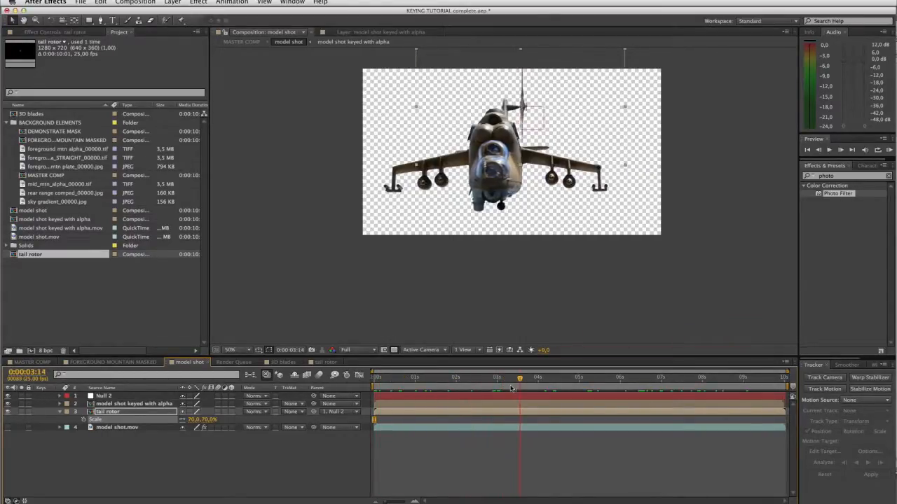
click(504, 378)
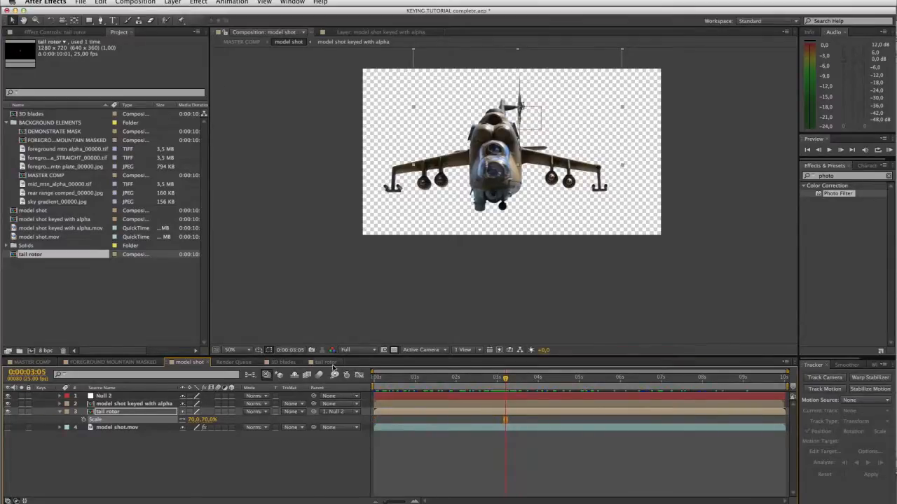
click(322, 362)
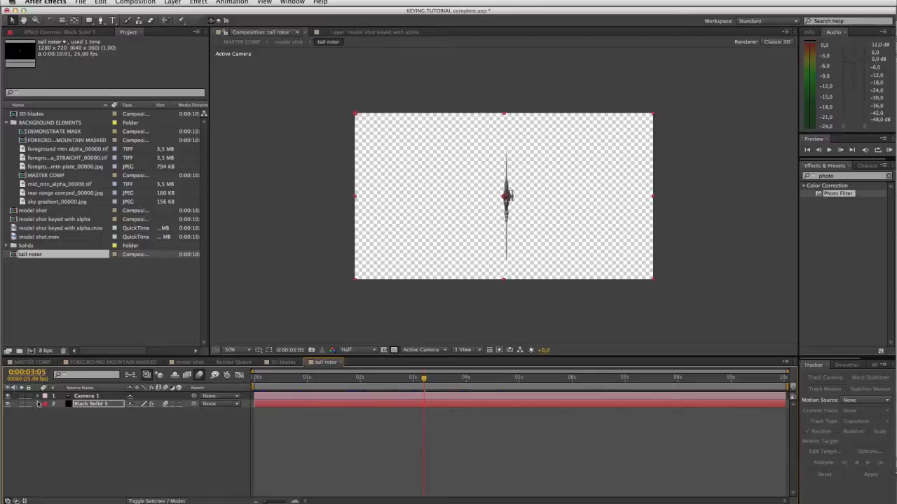
Expand Element's World Transform in the tail rotor comp and switch back to the model shot
click(39, 404)
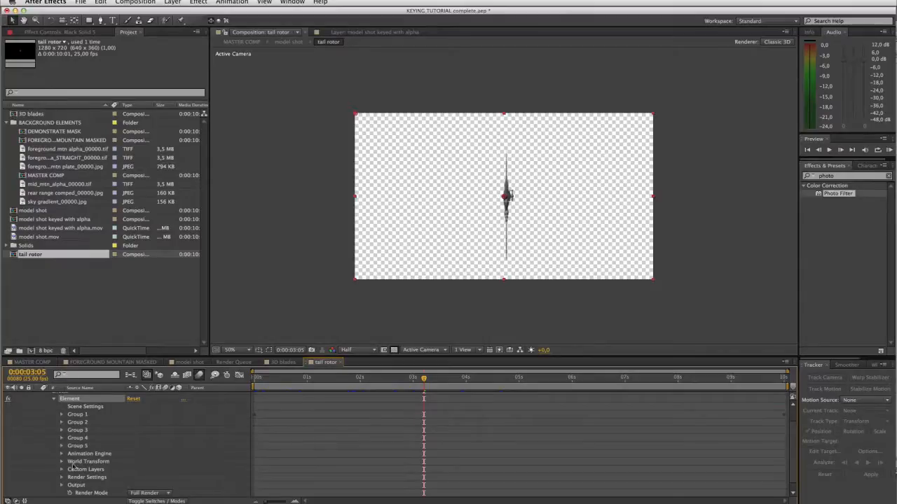
click(62, 461)
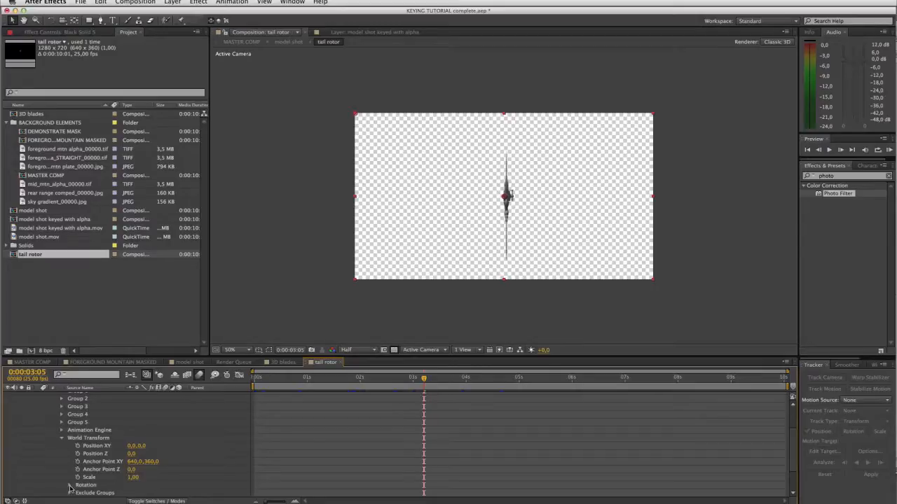
click(72, 469)
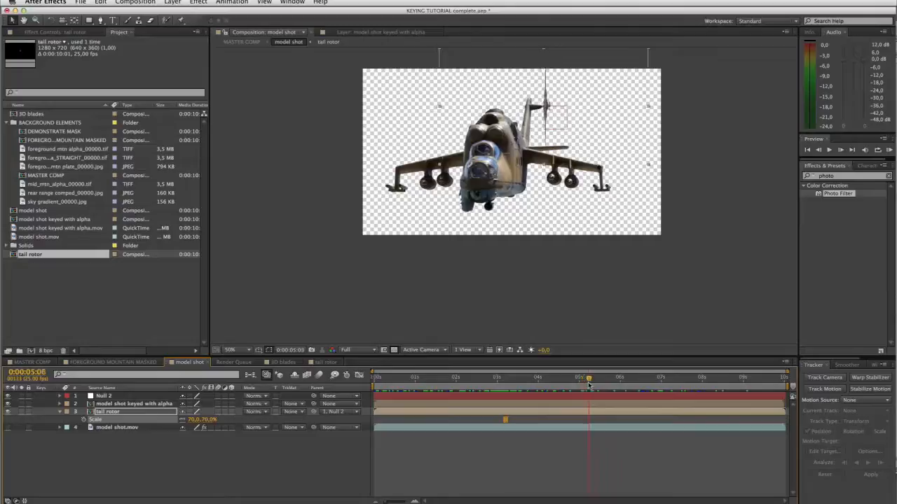
Scrub the model shot, then edit the rotor's World Transform Rotation Y in the tail rotor comp
click(619, 378)
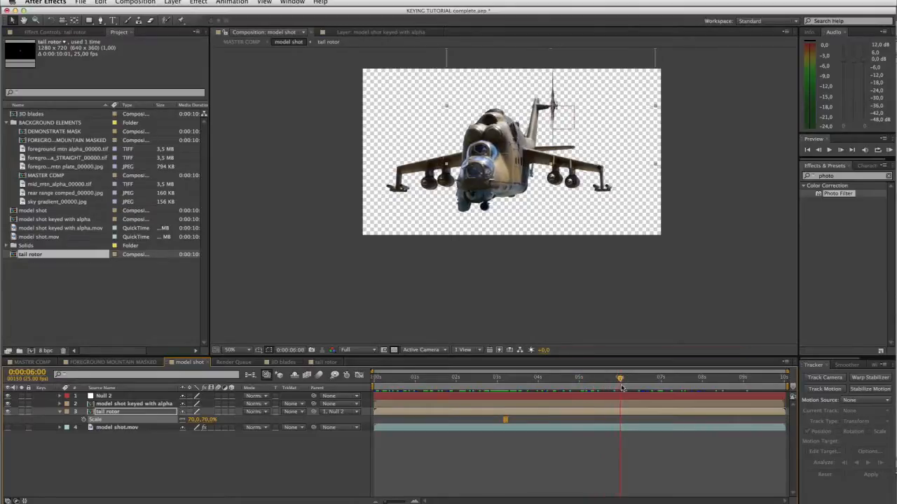
click(644, 378)
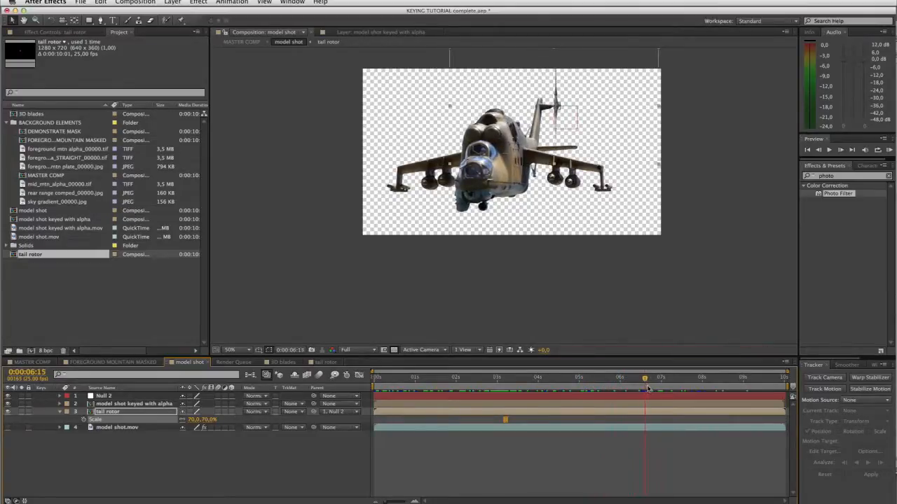
drag(645, 377, 625, 377)
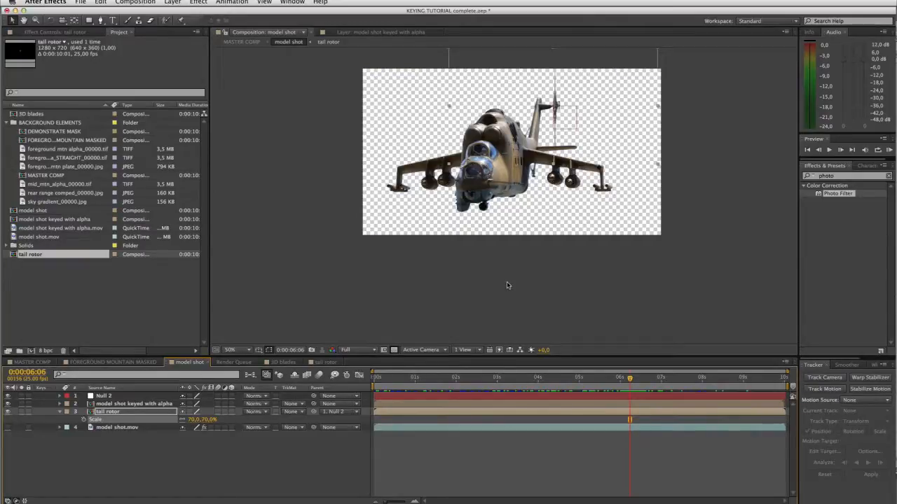
mouse_move(451, 324)
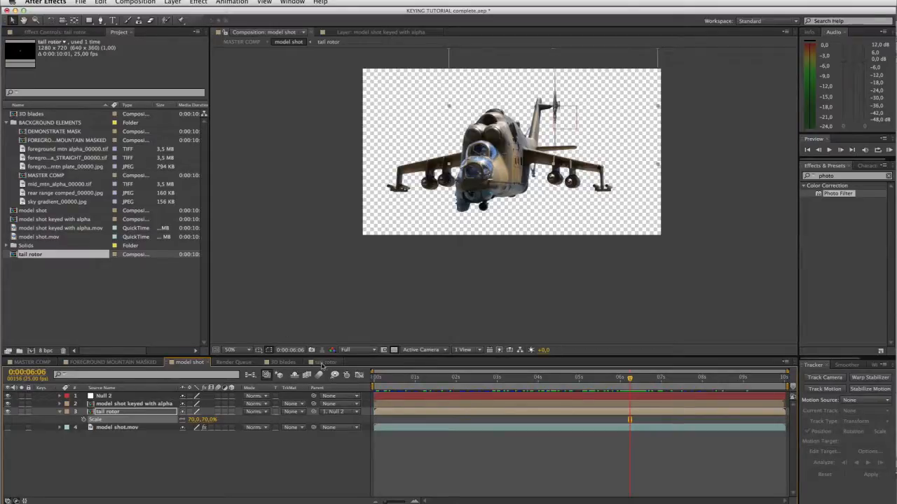
click(325, 361)
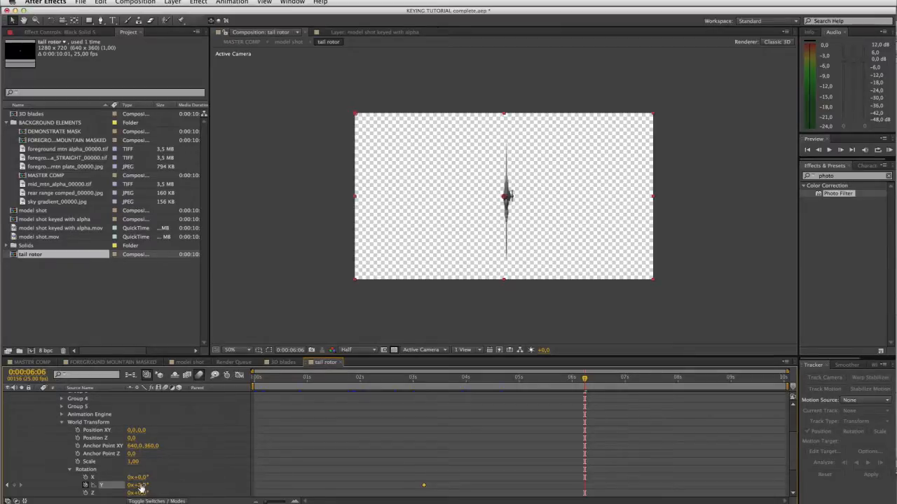
double_click(139, 485)
text(25)
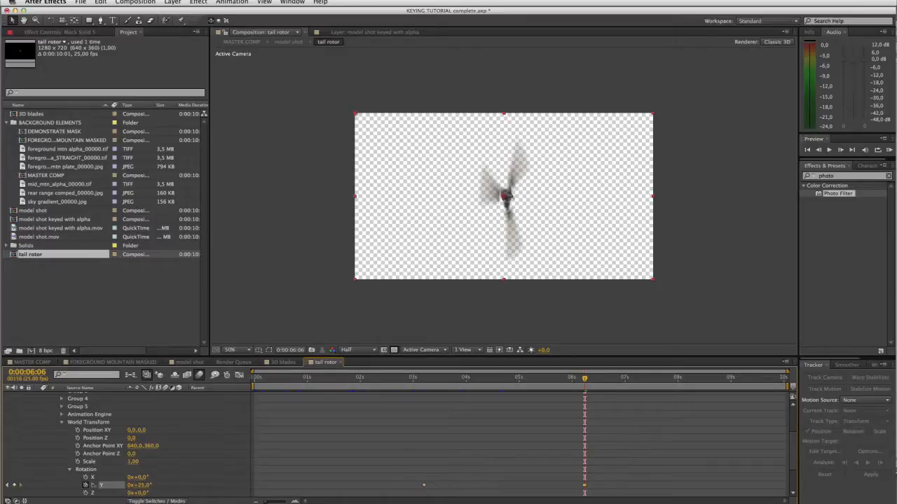
click(187, 362)
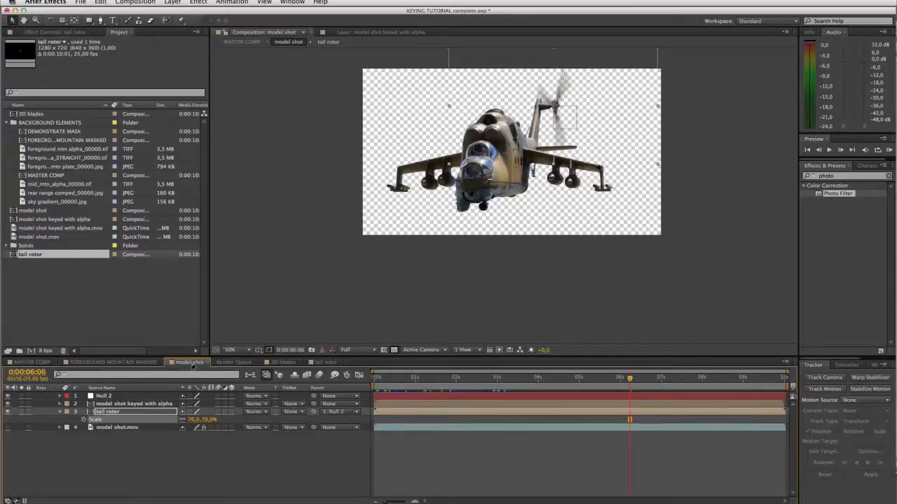
Flip between the tail rotor and model shot comps, scrubbing to preview the re-angled spinning rotor
click(323, 362)
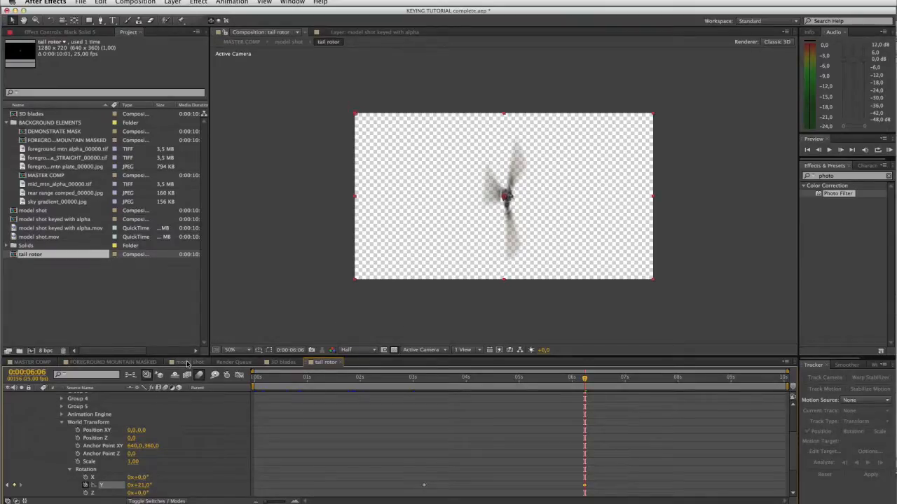
click(188, 361)
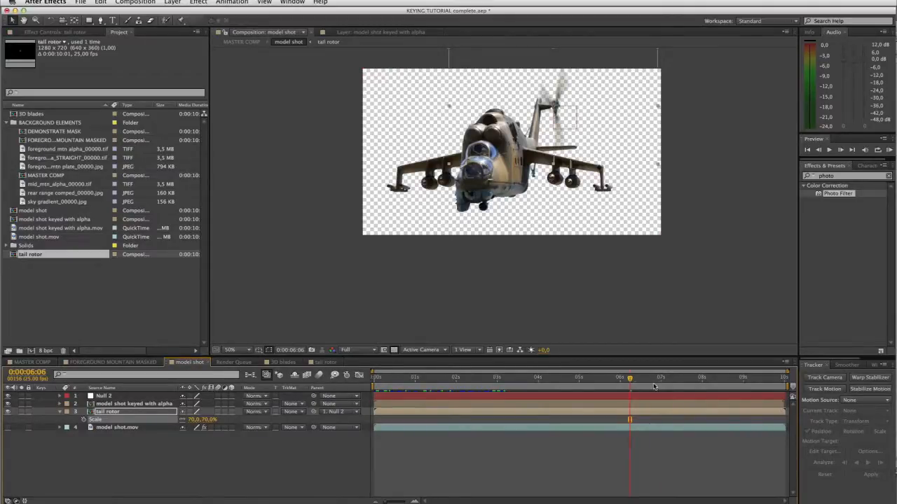
drag(629, 377, 642, 377)
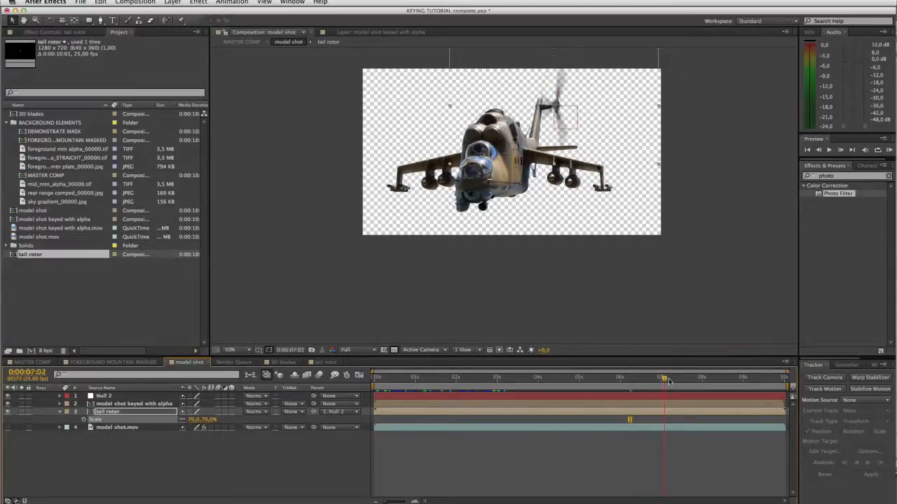
click(685, 378)
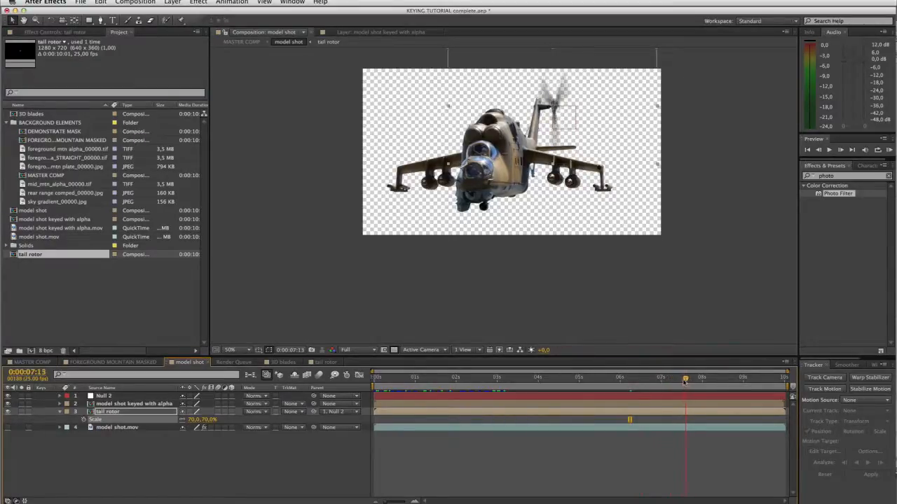
drag(685, 378, 671, 378)
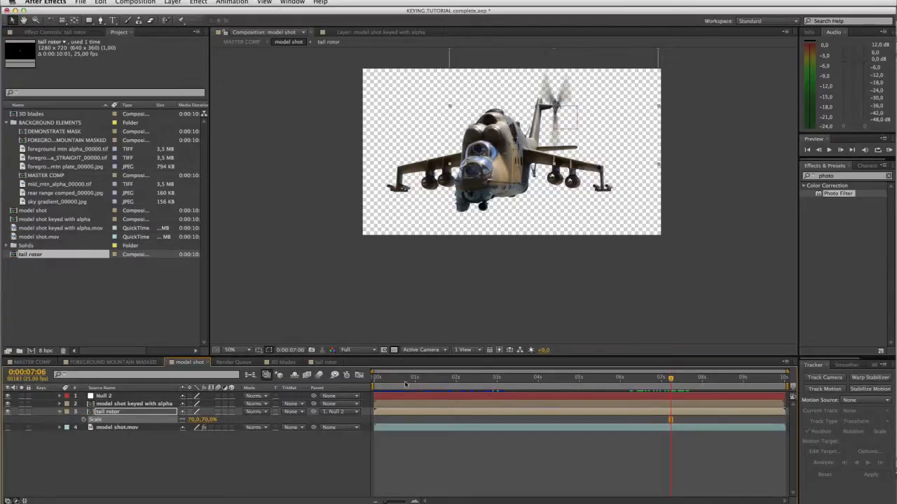
click(326, 362)
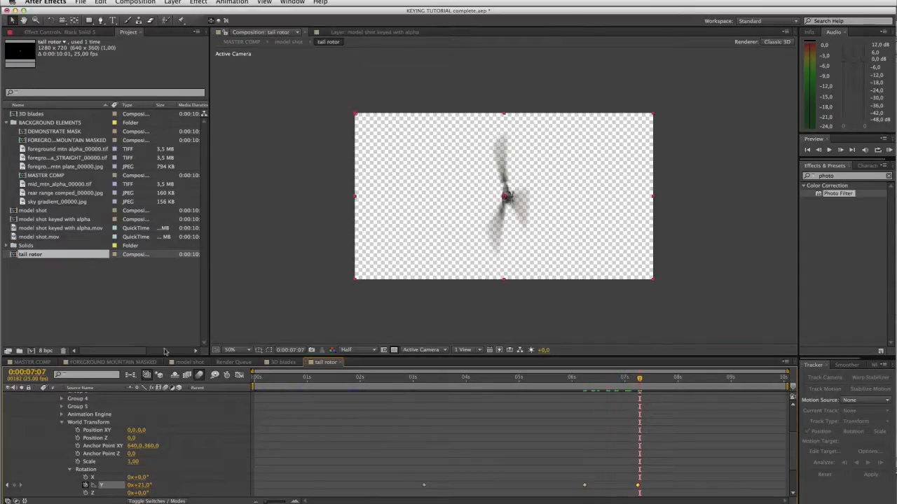
click(188, 361)
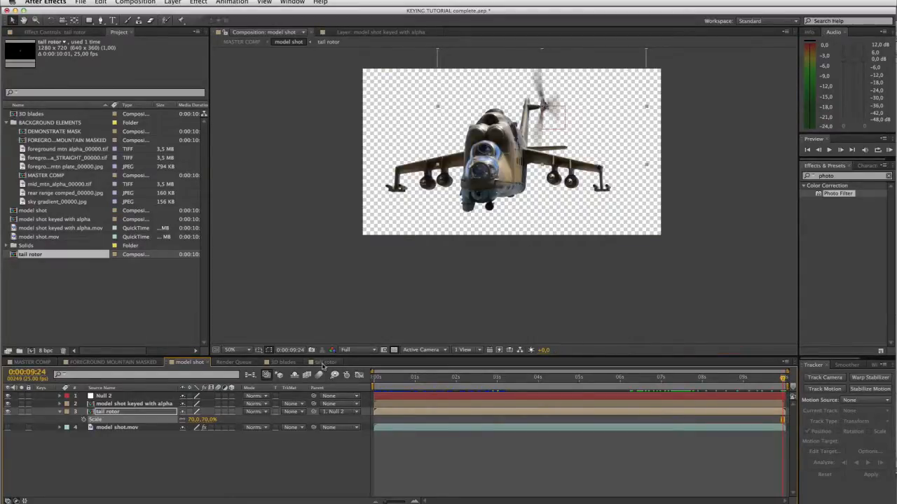
Enter a new World Transform Rotation value on the tail rotor so its blades blur differently
click(324, 362)
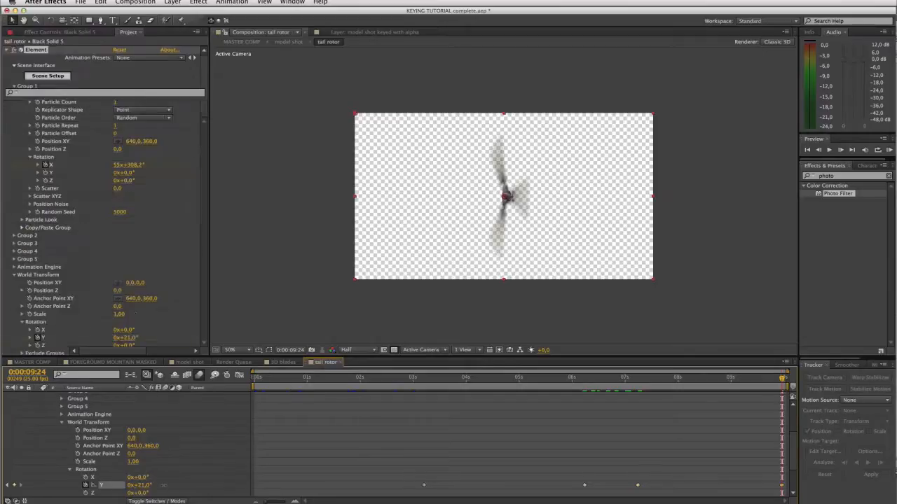
double_click(141, 484)
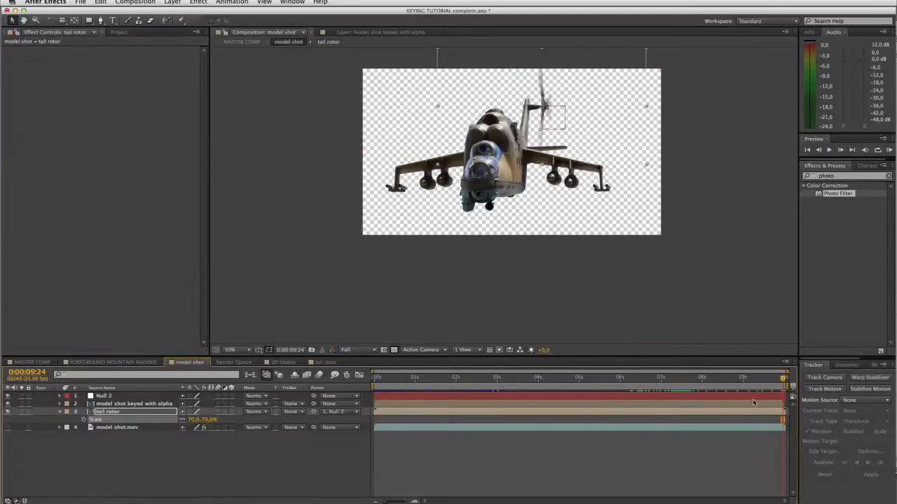
click(748, 377)
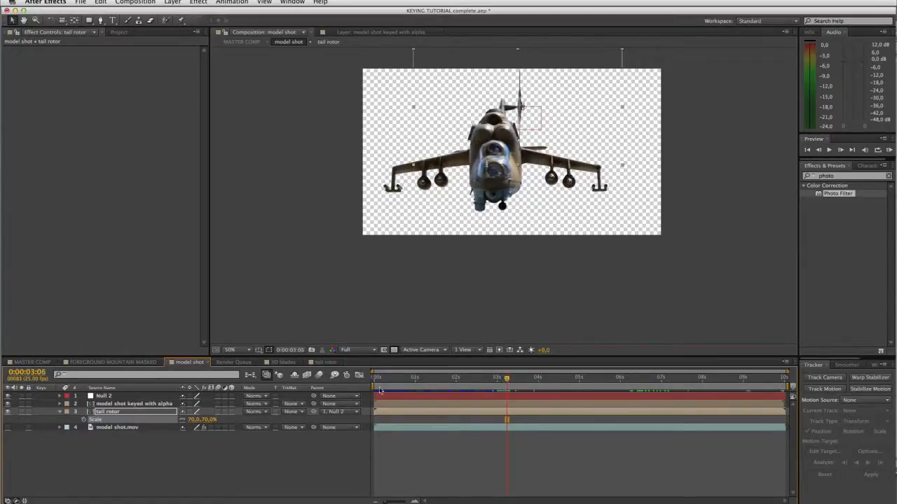
click(327, 361)
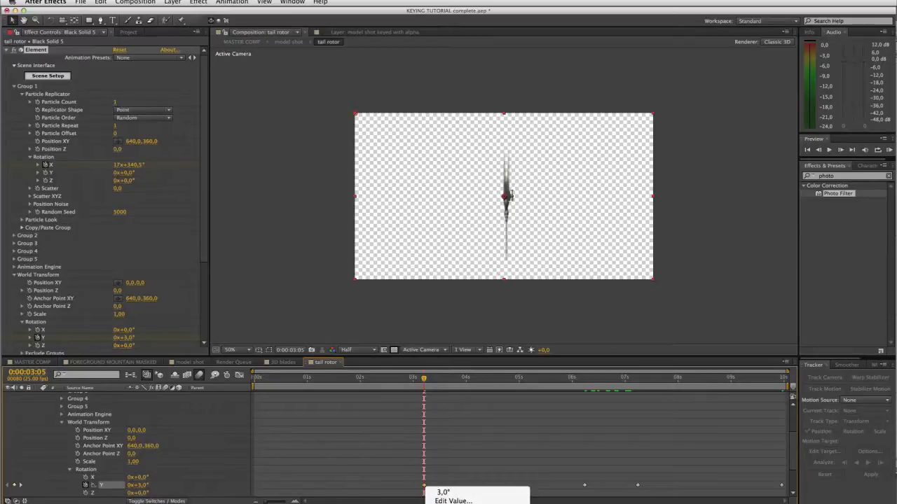
click(568, 379)
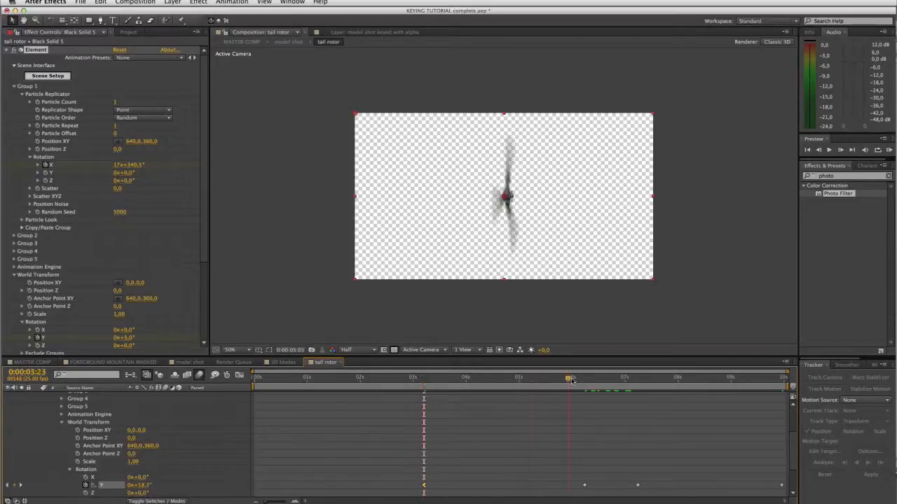
click(586, 379)
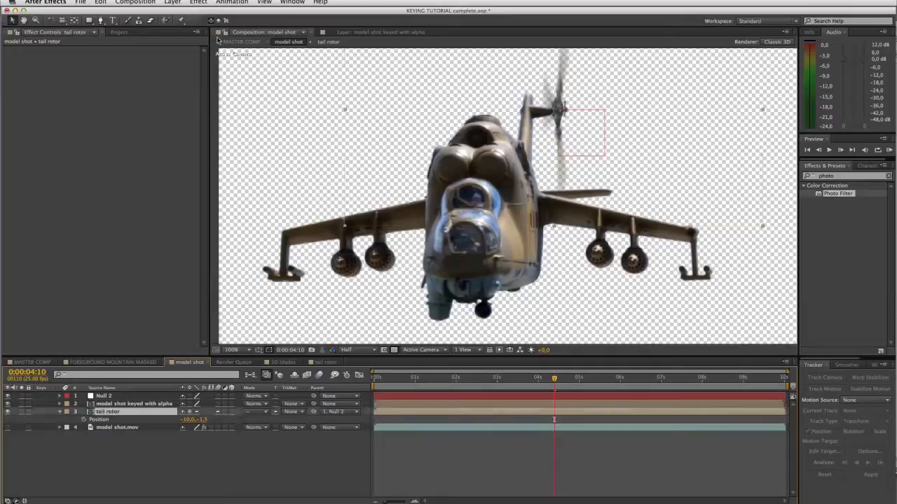
Apply Levels to the tail rotor layer and raise its black input level
click(199, 2)
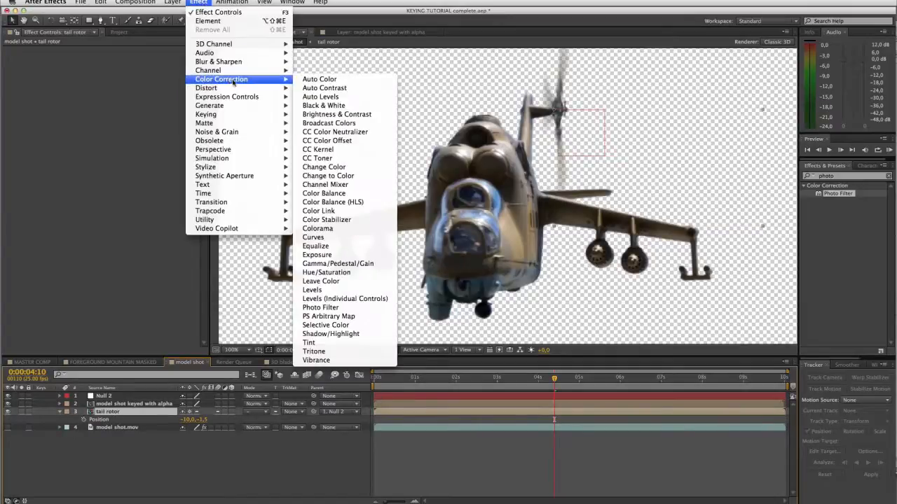
click(311, 289)
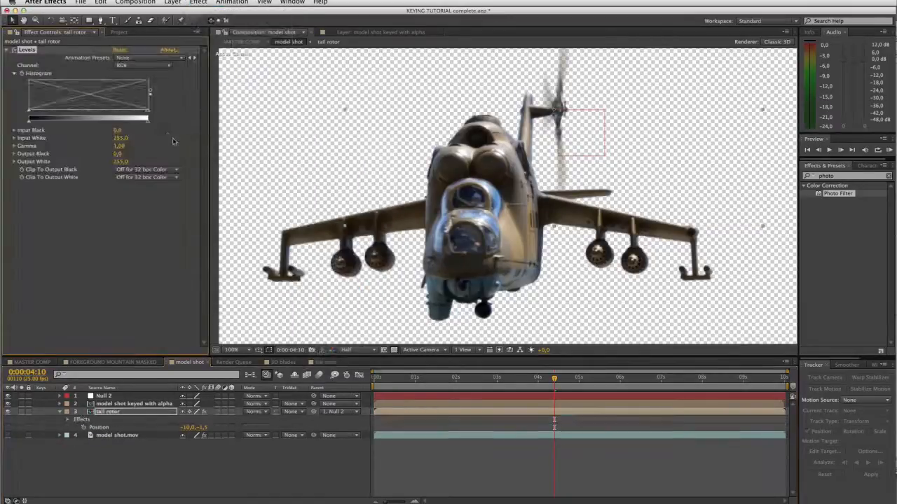
drag(35, 119, 45, 119)
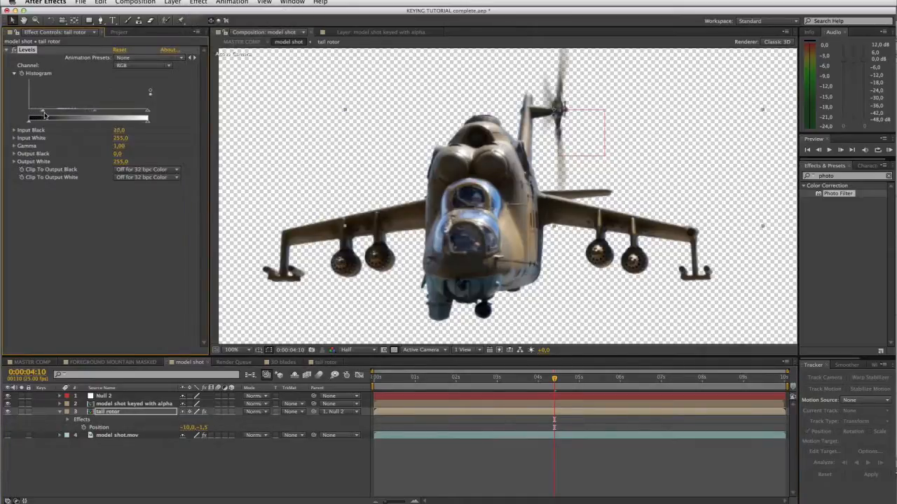
drag(45, 118, 44, 117)
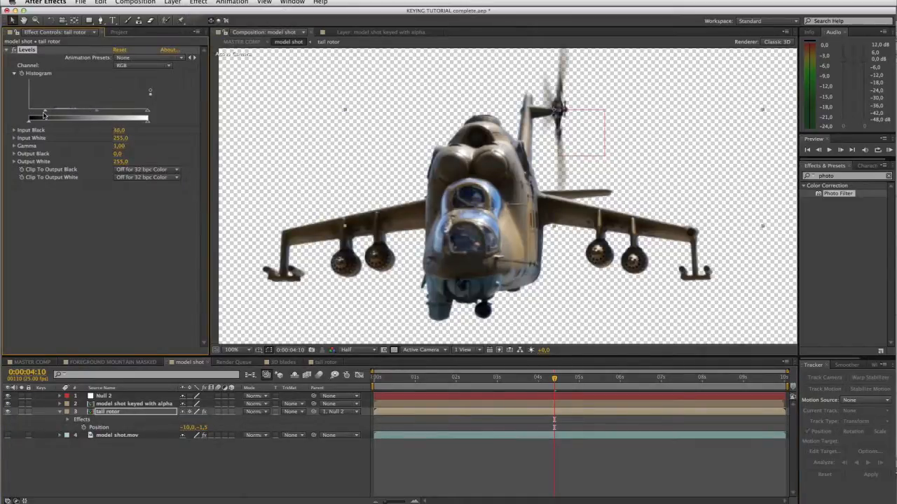
click(448, 378)
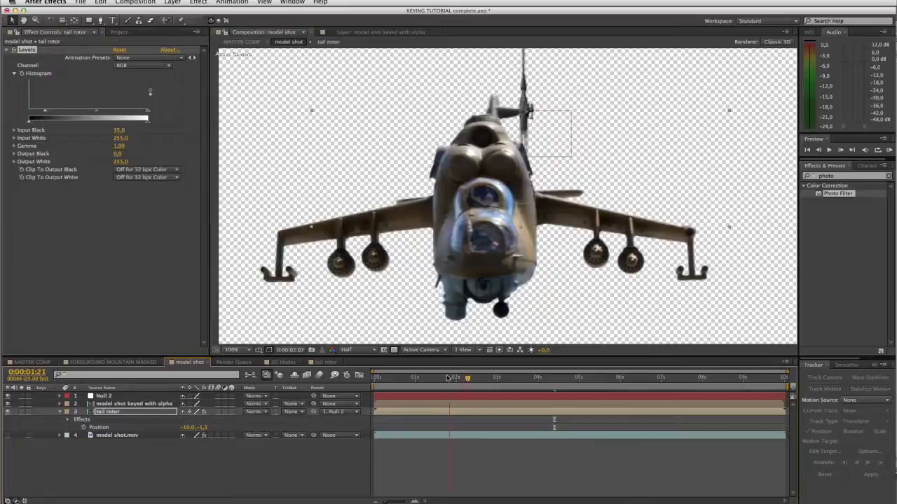
Return to MASTER COMP and select the model shot layer to view its Levels and Hue/Saturation grade
click(651, 376)
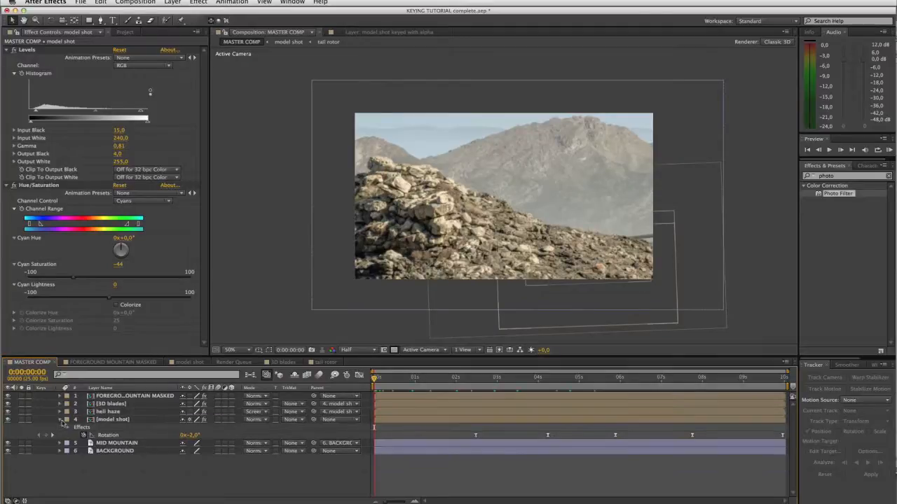
click(60, 420)
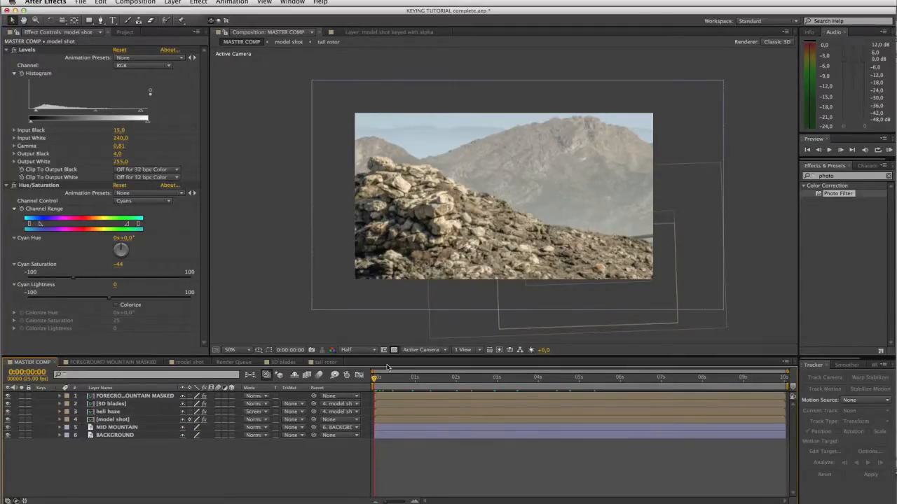
click(521, 377)
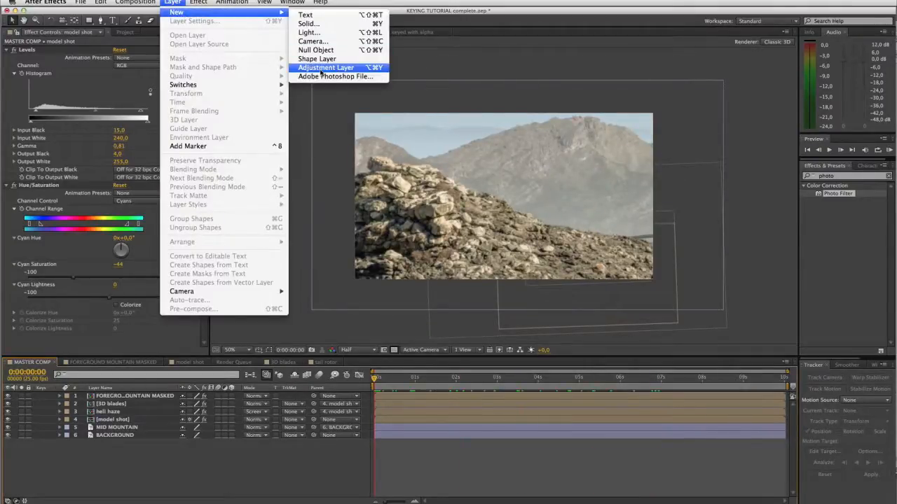
Create an adjustment layer in MASTER COMP carrying Turbulent Displace for heat haze
click(325, 67)
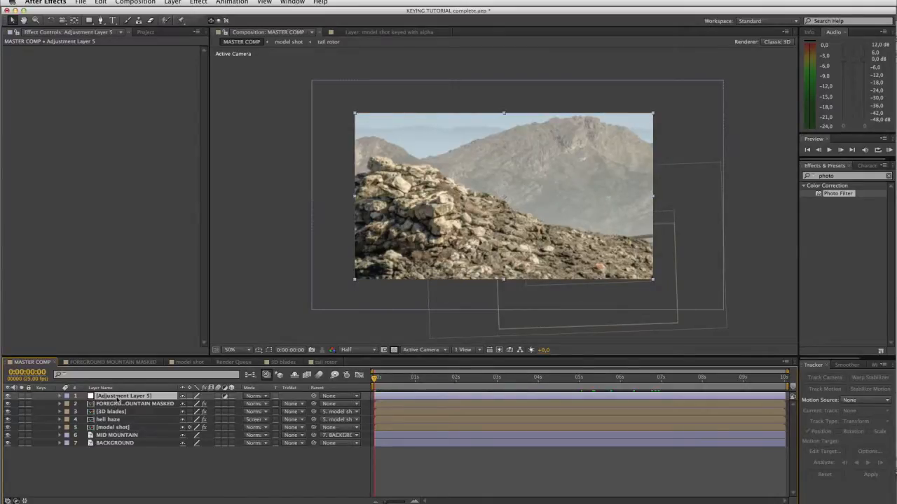
click(198, 2)
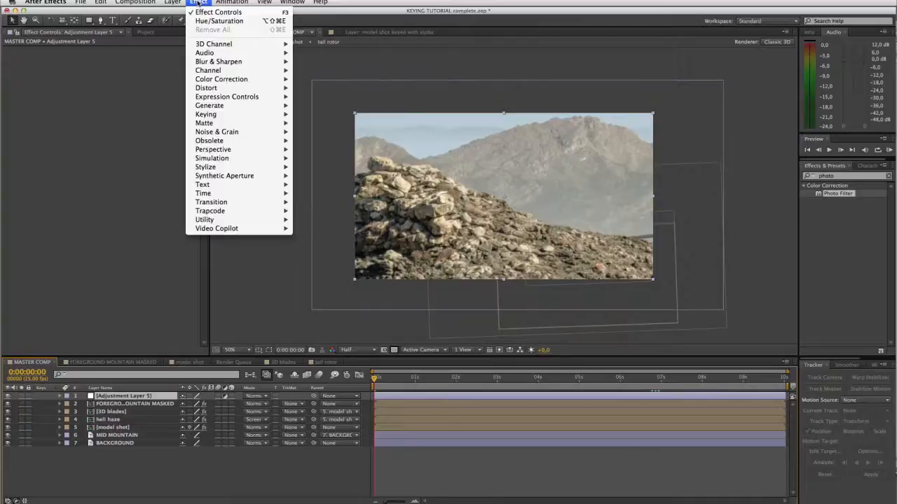
mouse_move(206, 86)
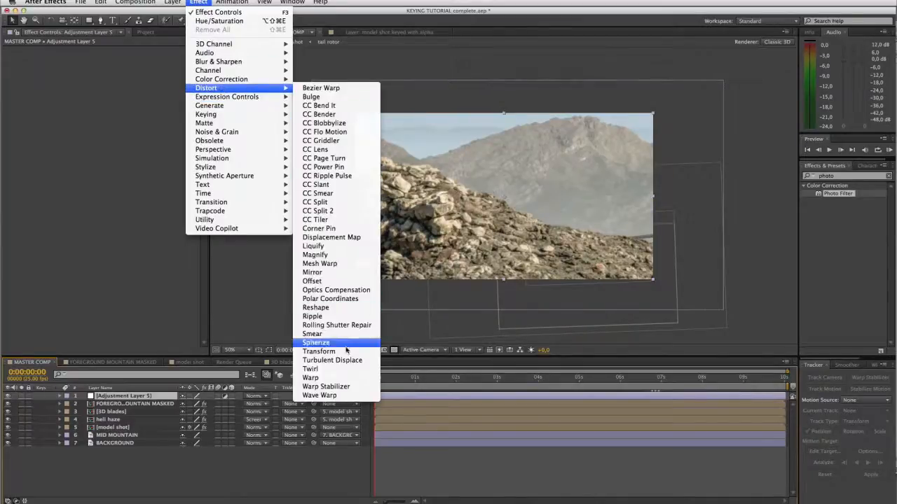
click(332, 360)
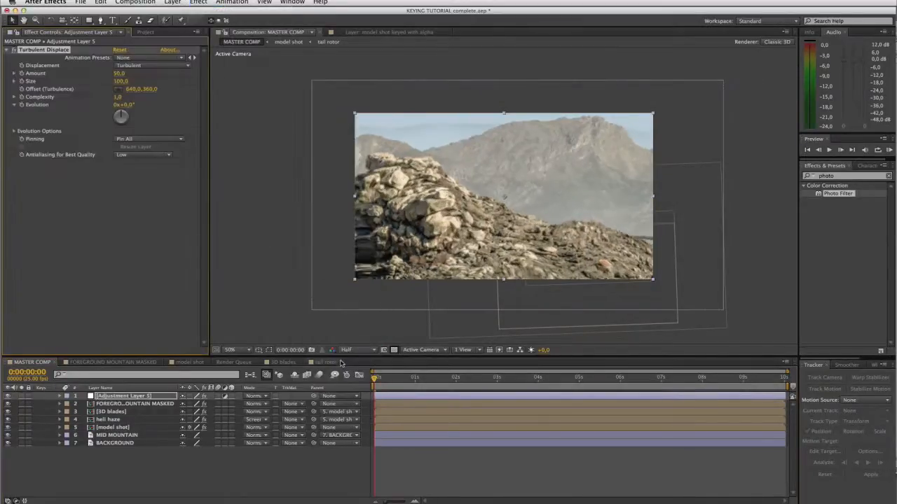
Preview the haze over time and lower the Turbulent Displace amount and size for subtle distortion
click(432, 379)
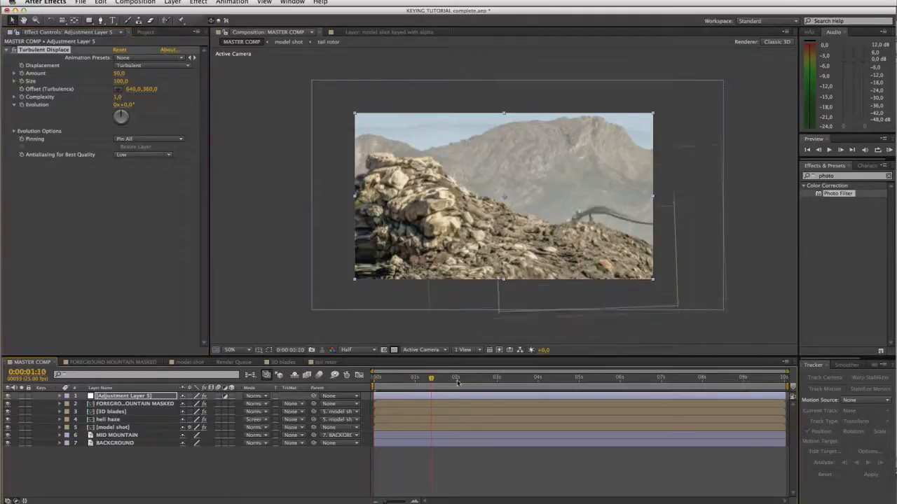
click(614, 378)
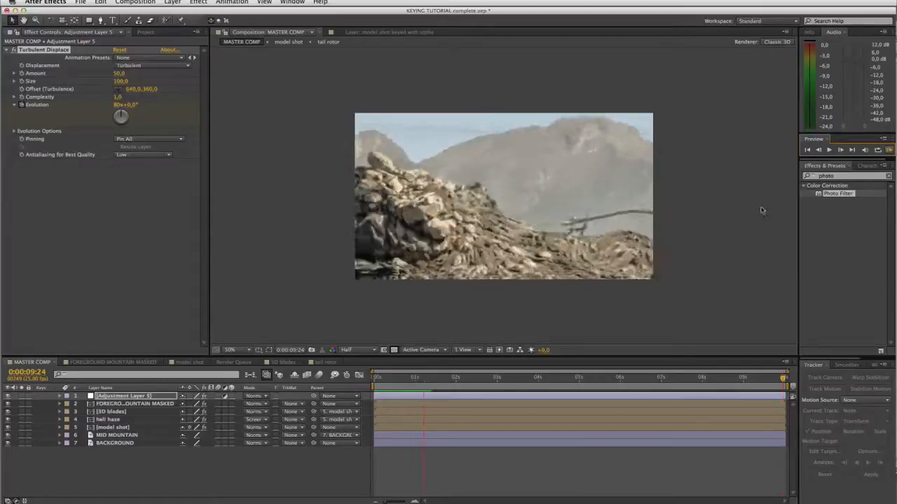
click(406, 377)
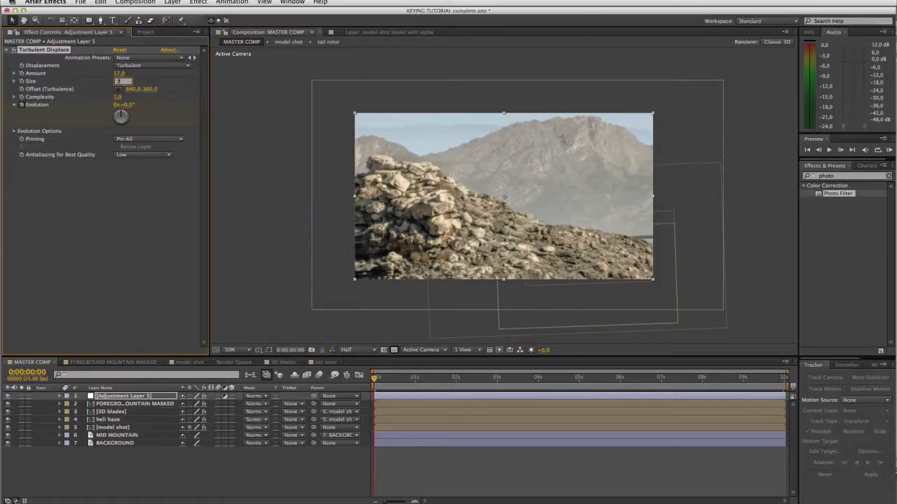
text(7,0)
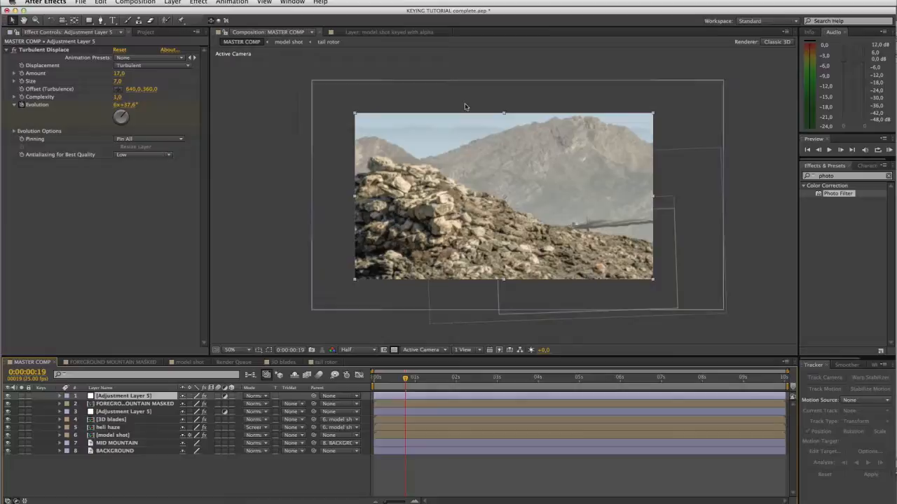
Duplicate the haze adjustment layer beneath FOREGROUND MOUNTAIN MASKED and check it at full size over the helicopter
click(123, 412)
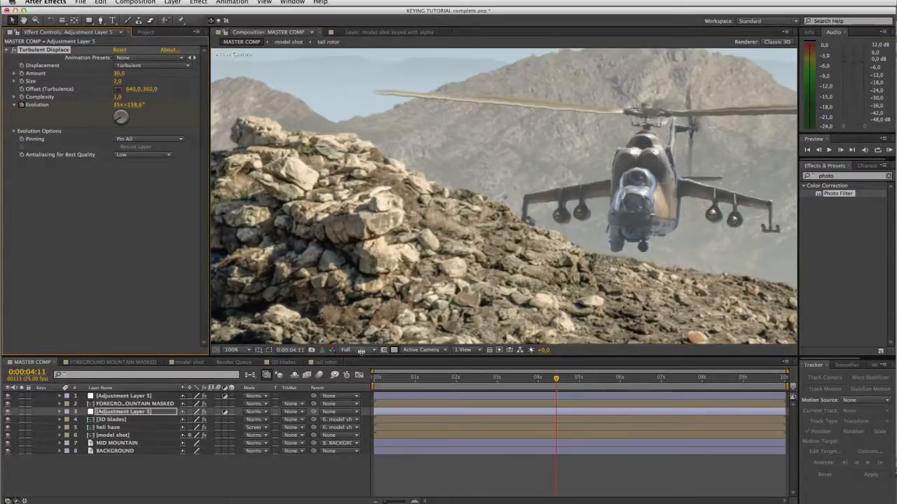
click(348, 350)
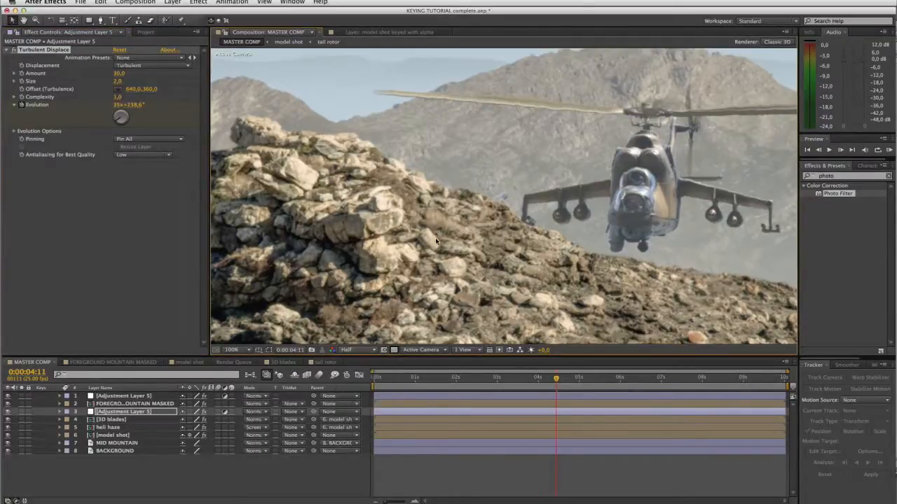
click(231, 350)
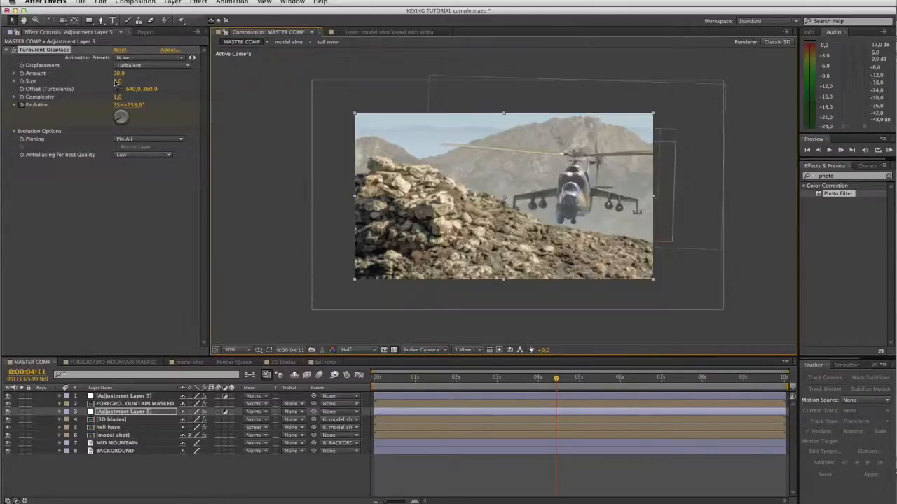
click(118, 82)
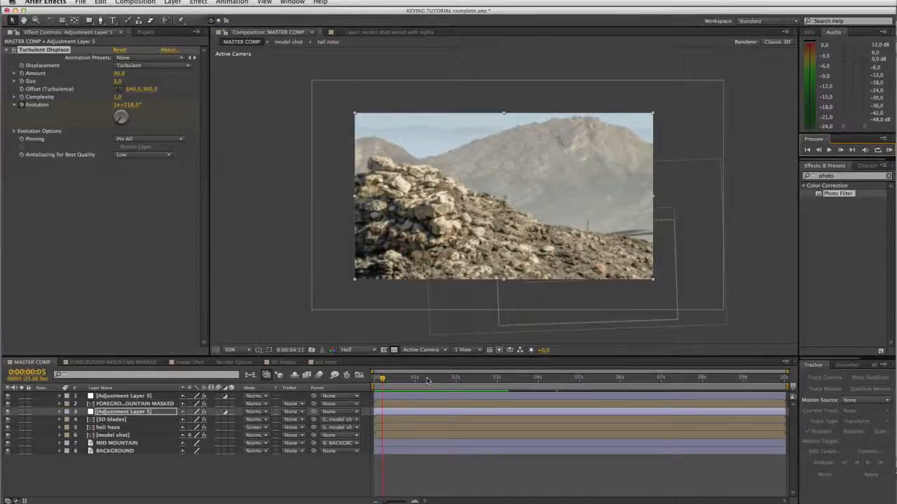
click(498, 377)
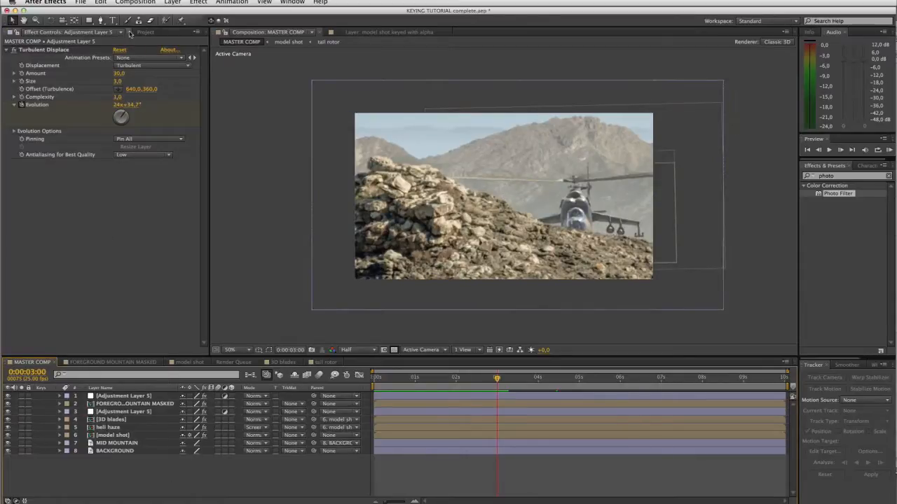
Nest MASTER COMP in a new MASTER COMP 2 and drive its Position with a wiggle(3,3) expression
click(146, 32)
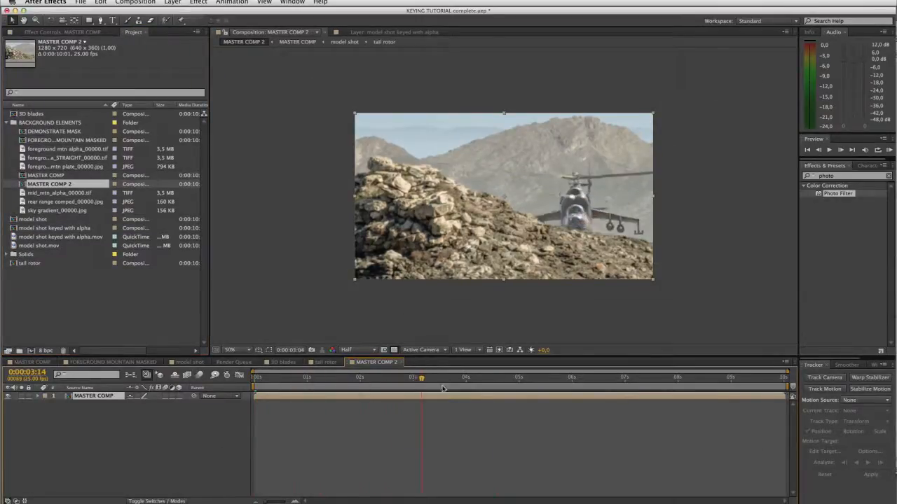
click(541, 376)
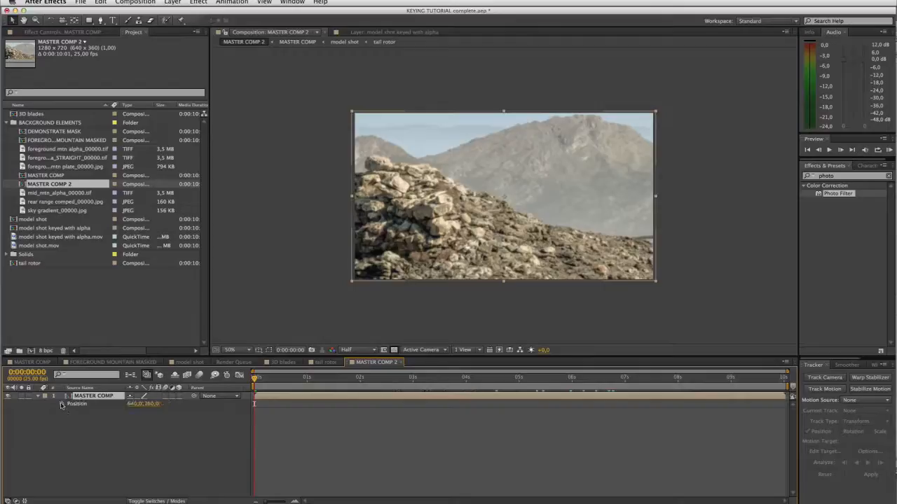
mouse_move(63, 405)
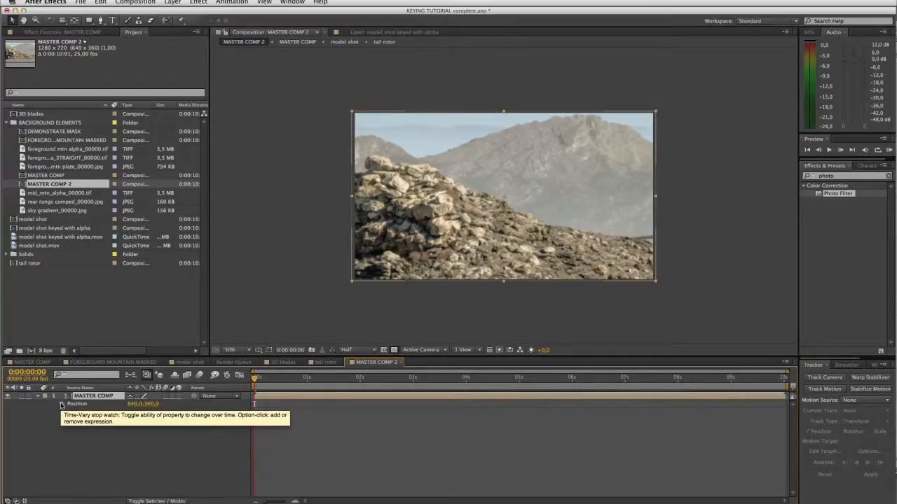
click(61, 404)
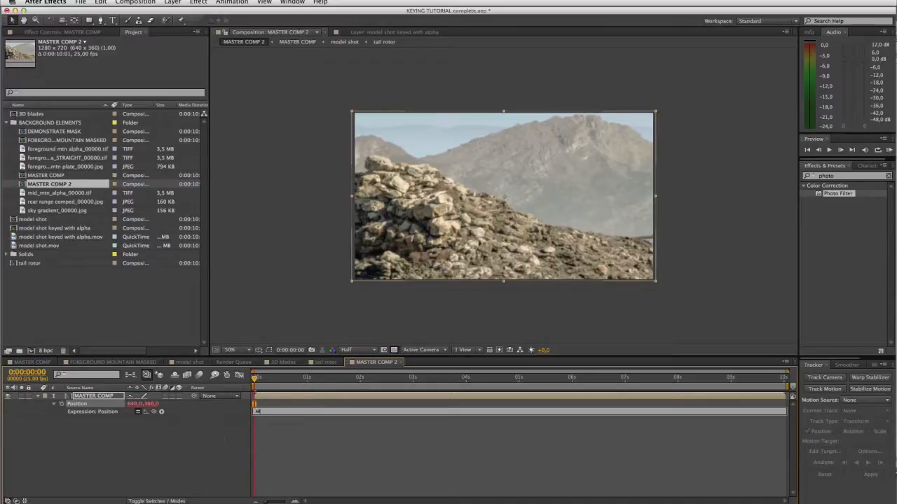
text(wiggle(15,)
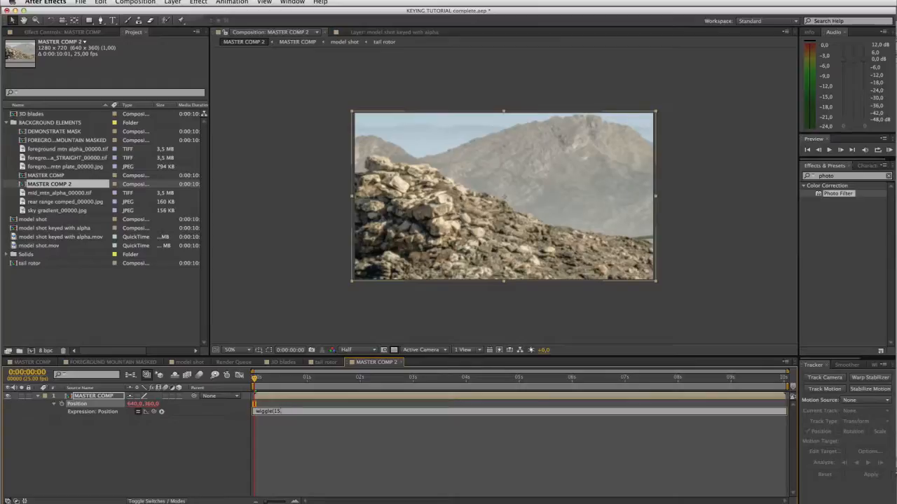
text(3))
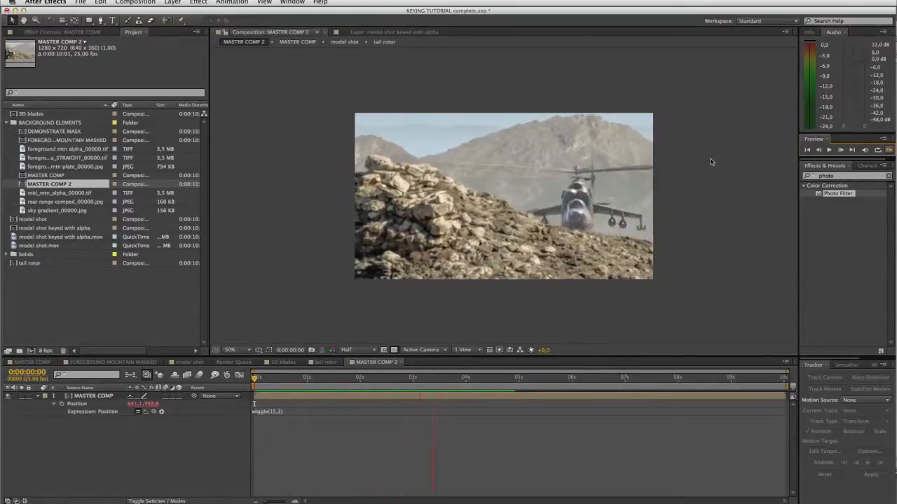
click(473, 377)
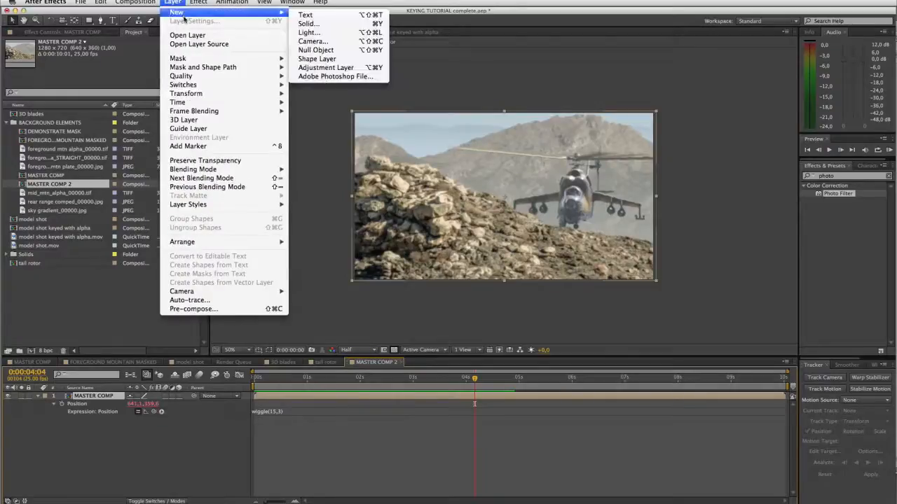
mouse_move(326, 67)
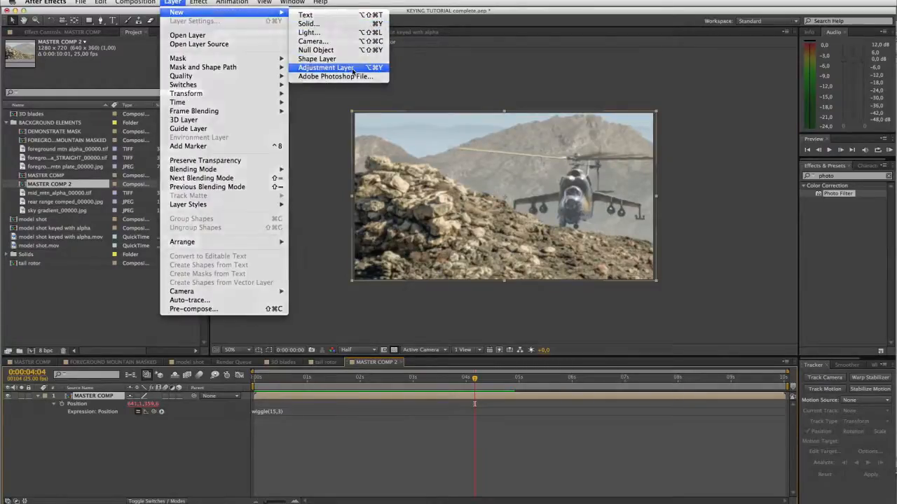
Add an adjustment layer atop MASTER COMP 2 with a default Levels effect
click(325, 67)
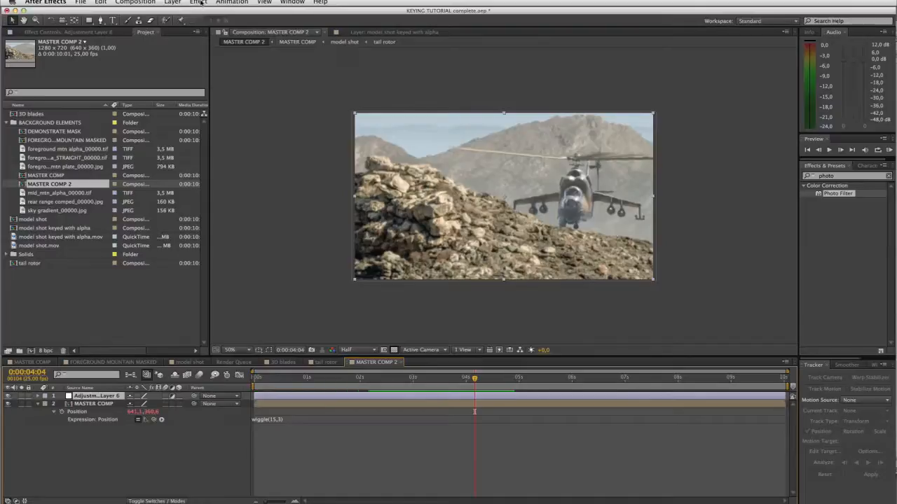
click(199, 3)
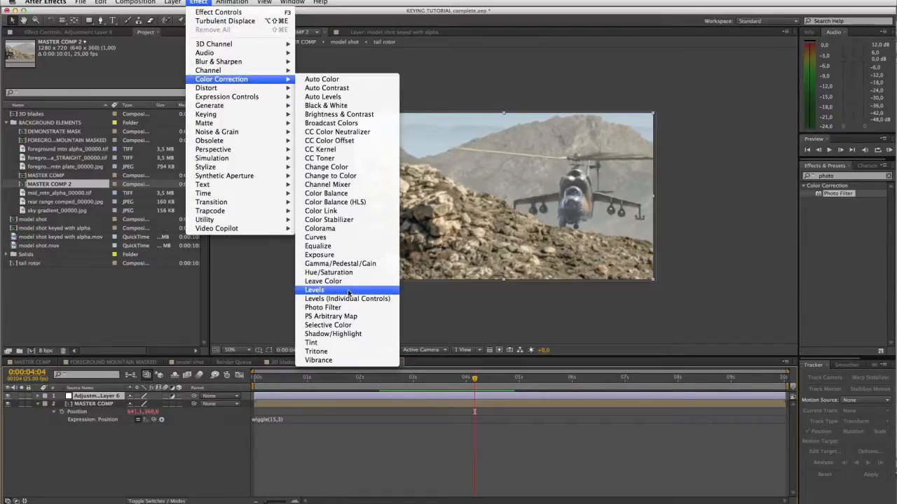
click(314, 290)
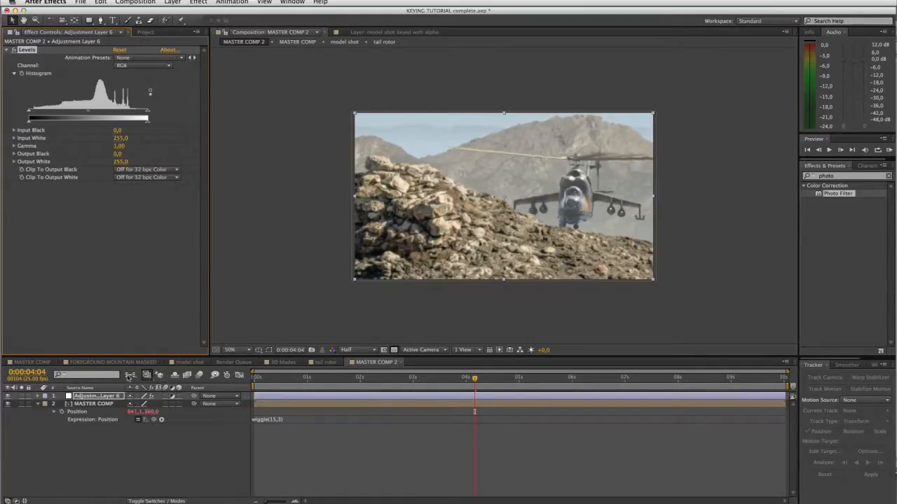
Apply Levels with raised Input Black to FOREGROUND MOUNTAIN MASKED in MASTER COMP, then reopen MASTER COMP 2
click(32, 361)
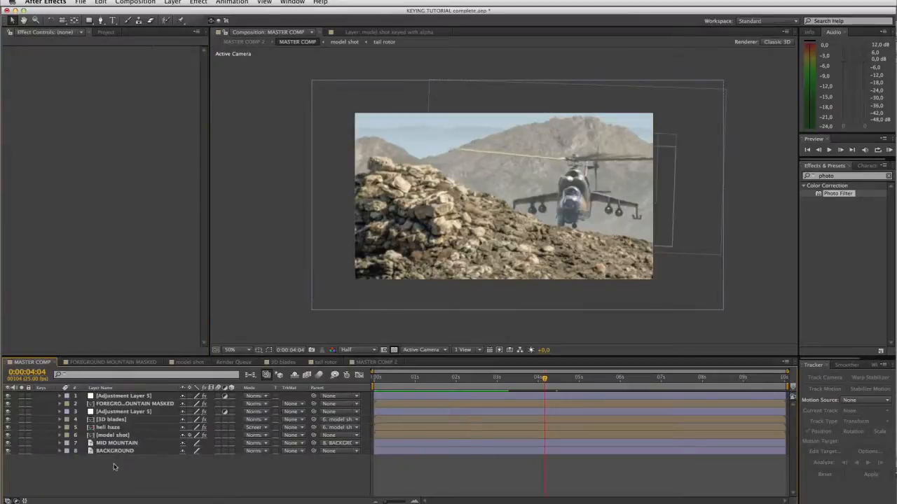
click(133, 403)
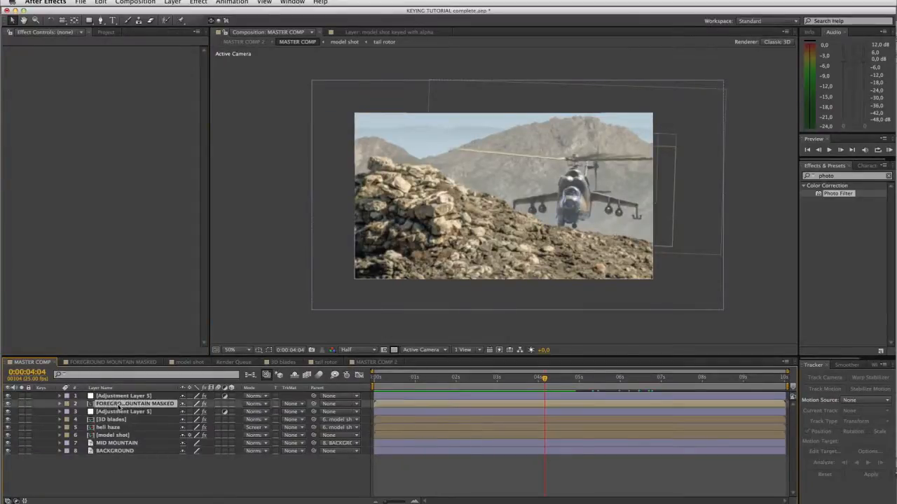
click(199, 3)
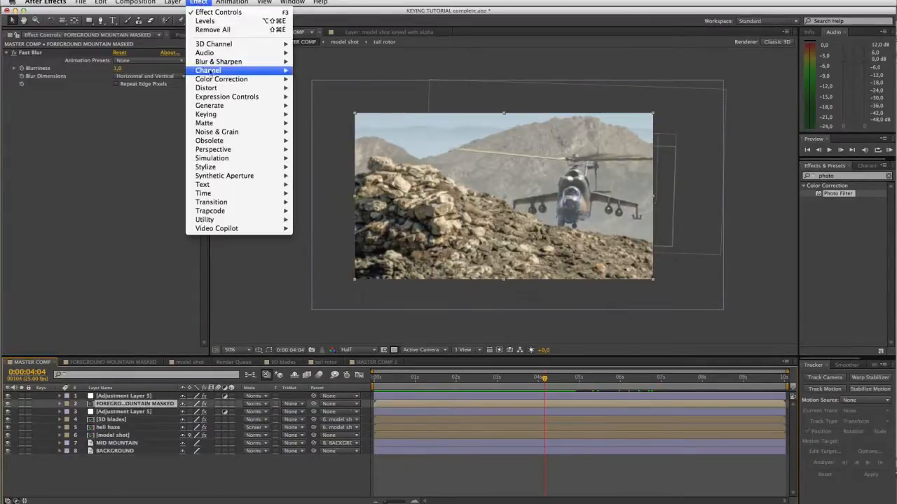
mouse_move(219, 62)
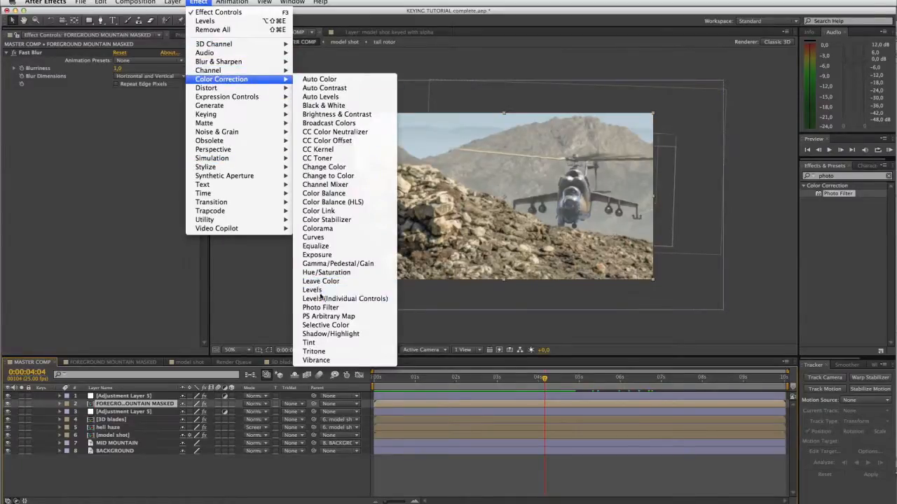
click(311, 289)
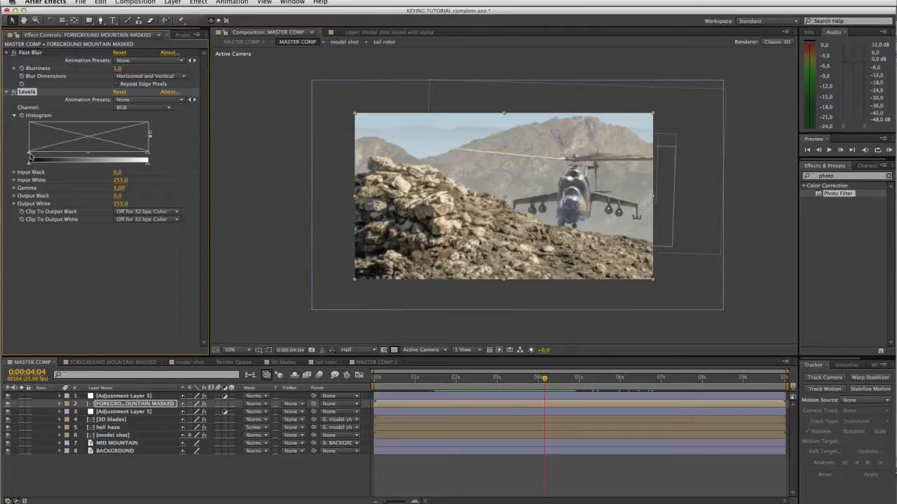
drag(28, 160, 41, 160)
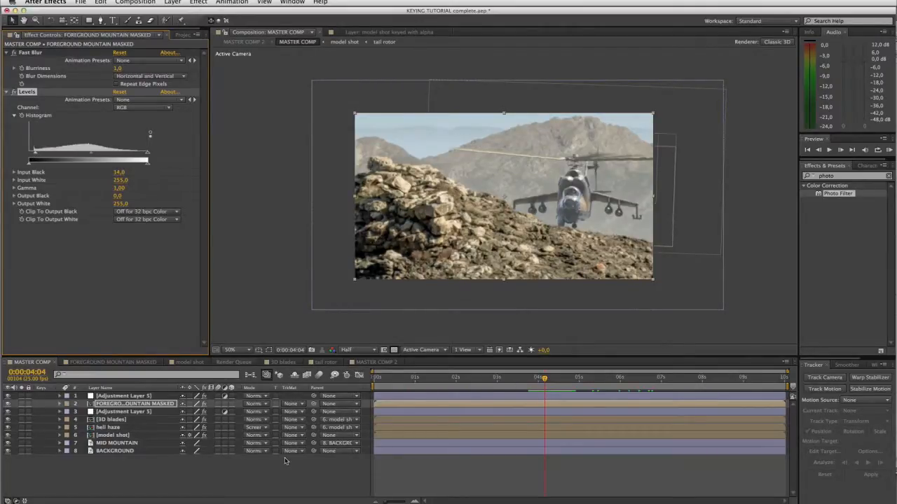
click(375, 362)
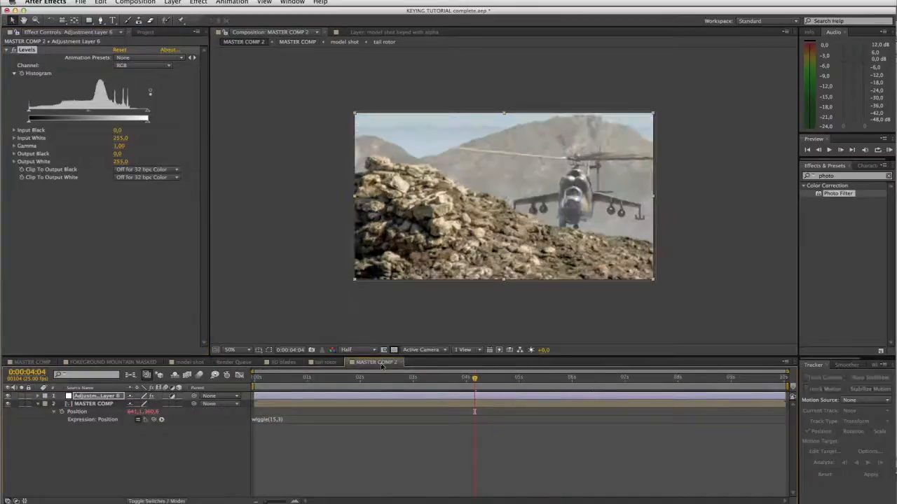
Raise the adjustment layer's Levels Input Black to 27 to deepen the shot's blacks
click(92, 404)
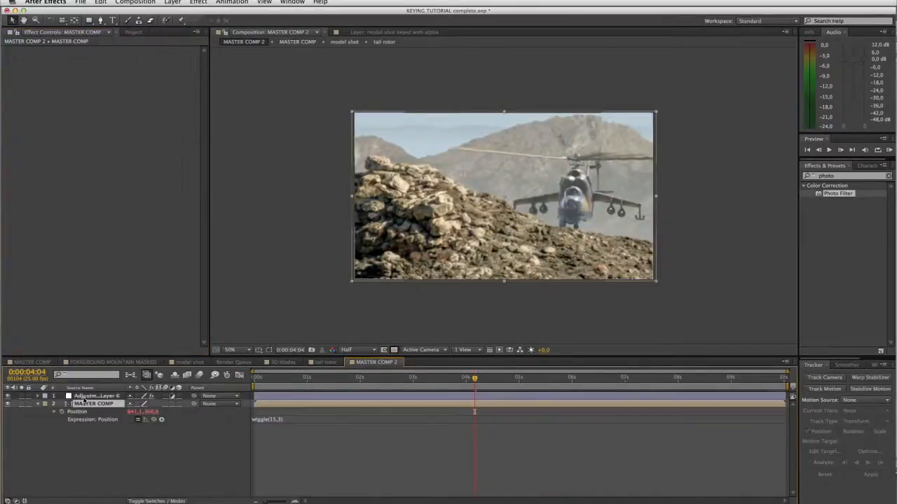
click(95, 395)
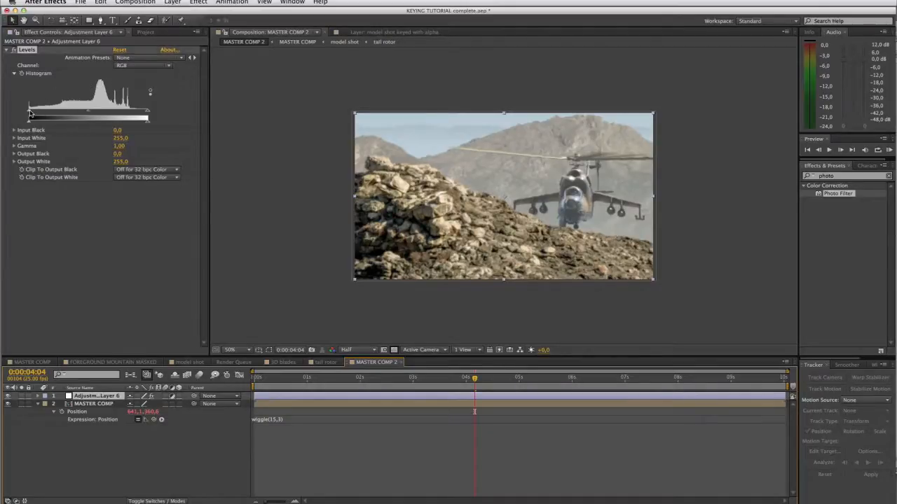
drag(31, 118, 44, 118)
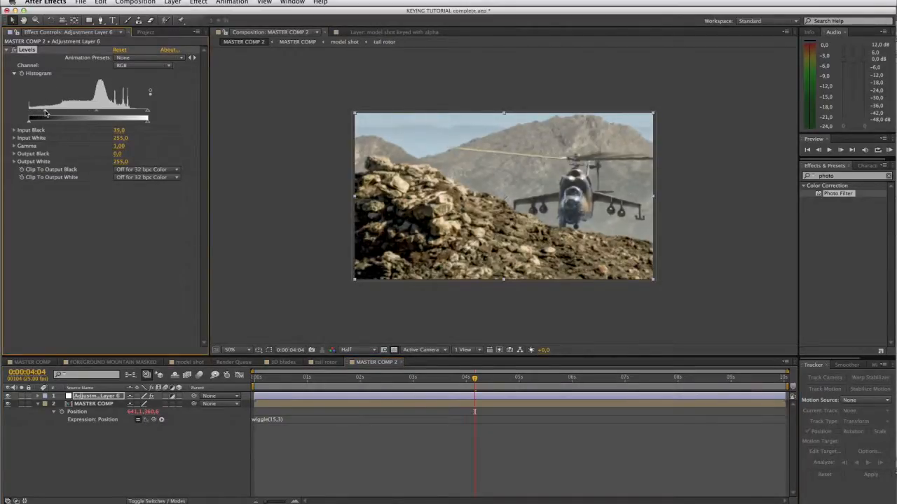
drag(49, 116, 40, 116)
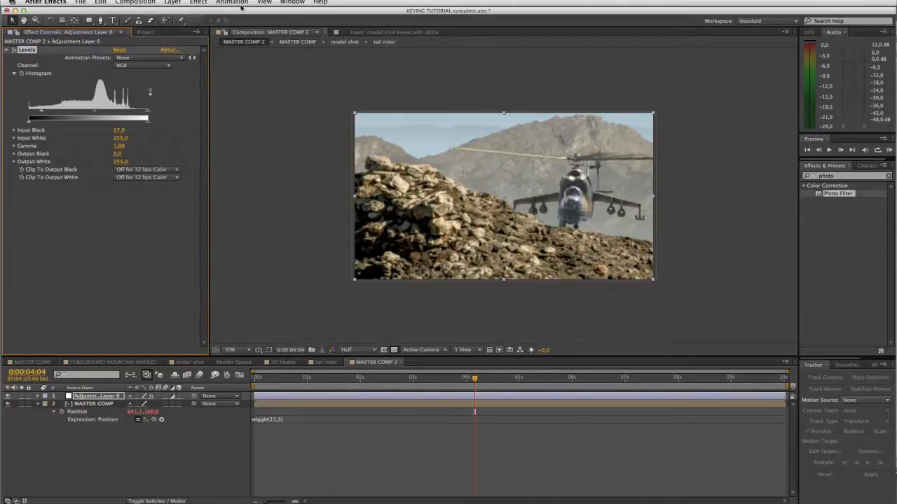
click(199, 3)
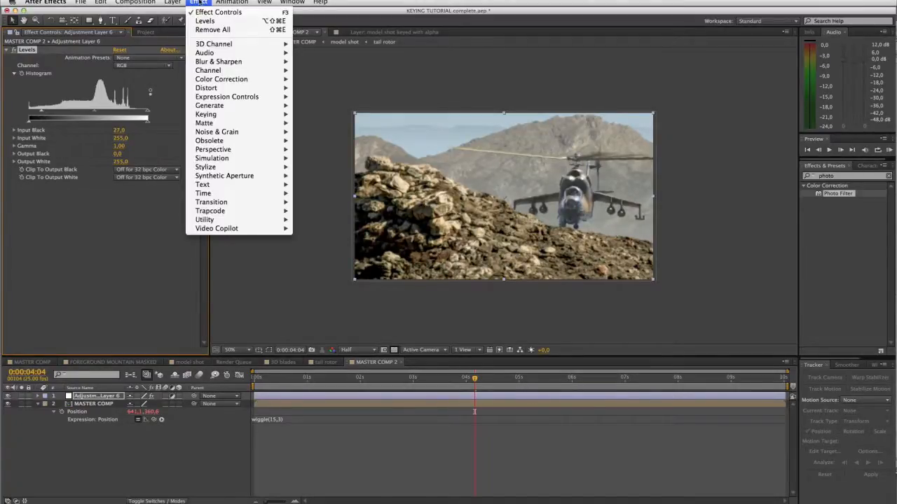
mouse_move(221, 78)
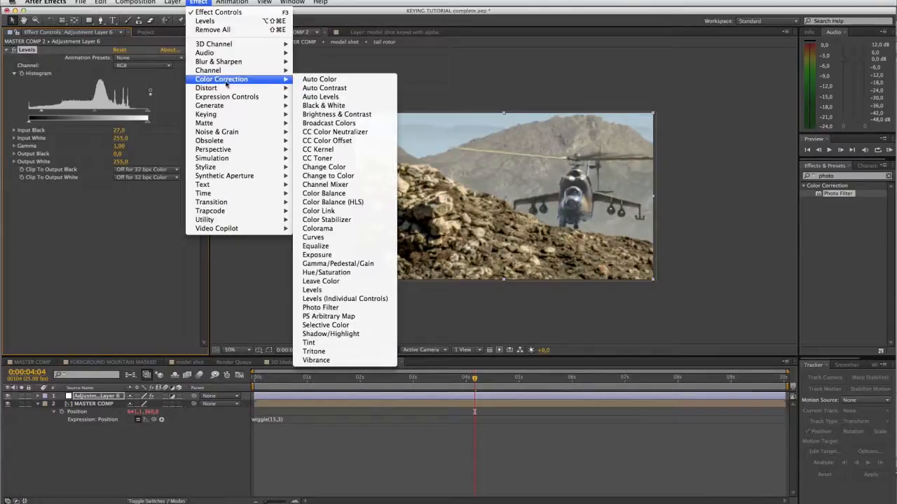
mouse_move(324, 194)
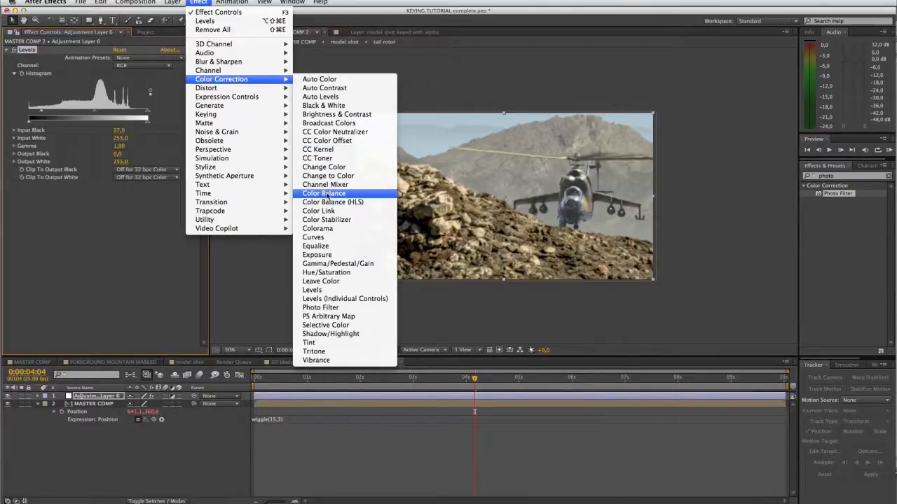
Apply Color Balance with Shadow Red Balance -21 and raised highlight red for a cyan/orange look
click(332, 201)
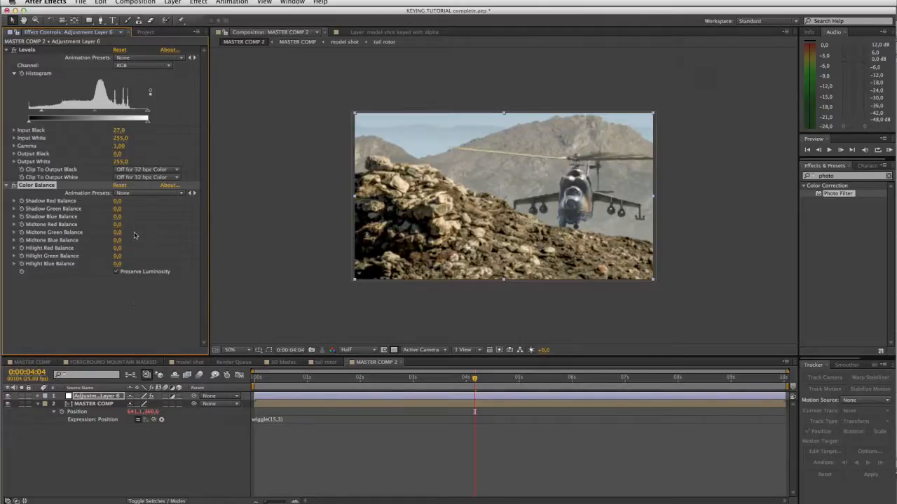
mouse_move(137, 219)
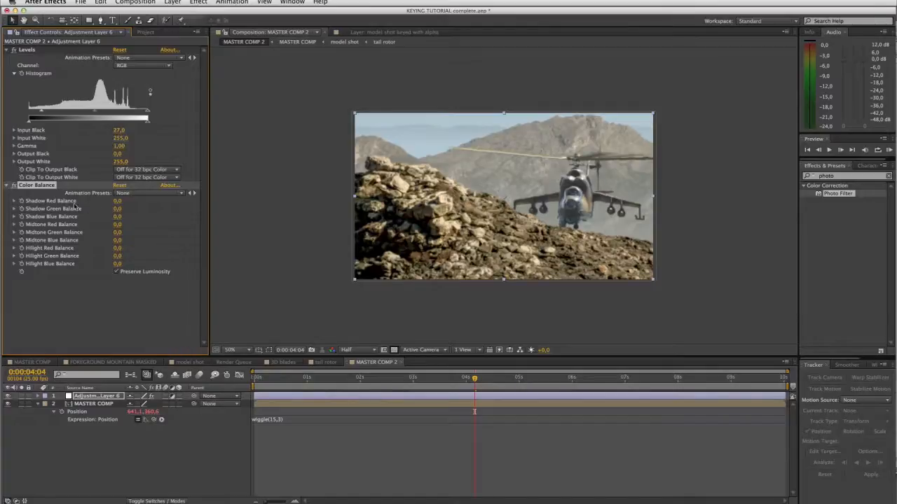
mouse_move(35, 237)
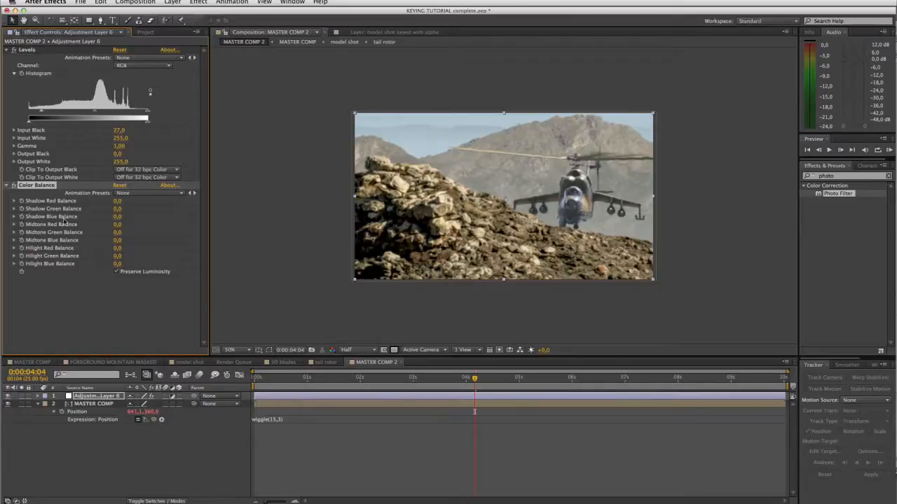
mouse_move(54, 205)
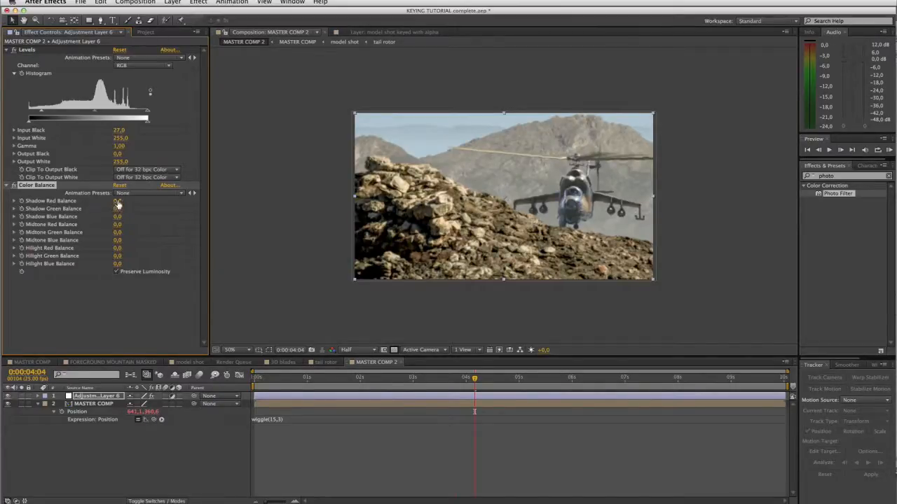
drag(119, 202, 109, 202)
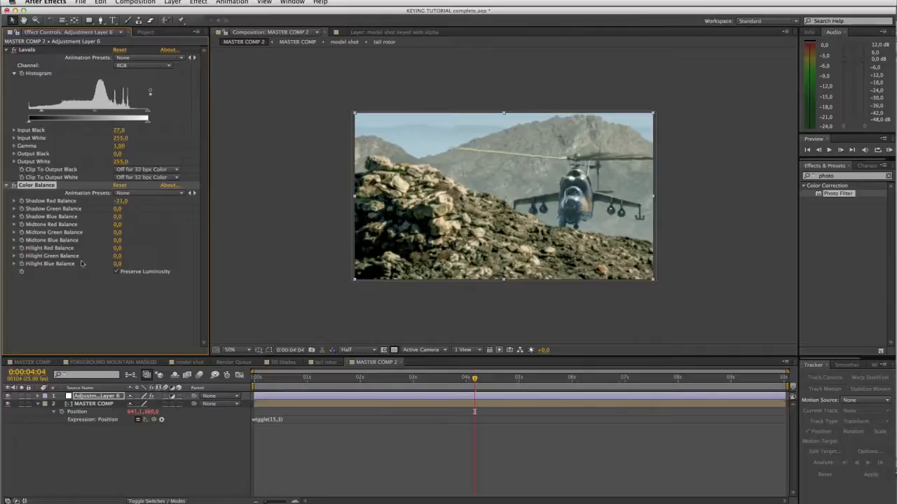
mouse_move(91, 255)
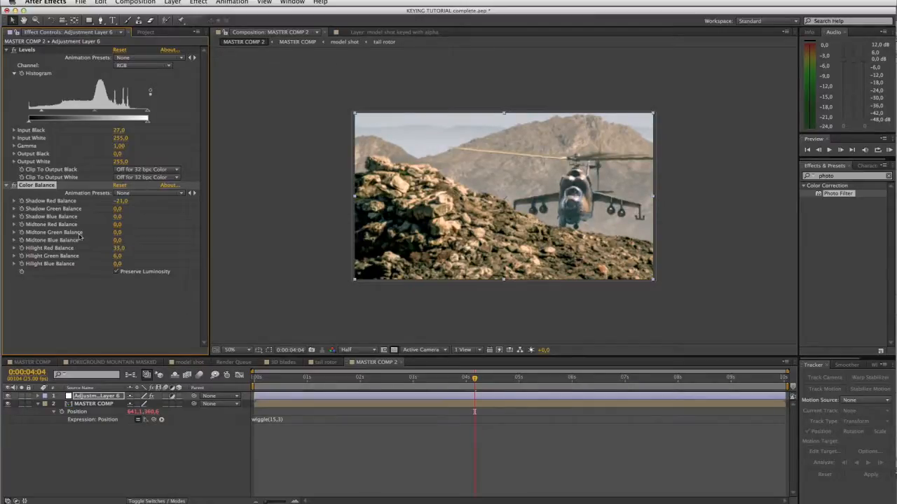
click(118, 225)
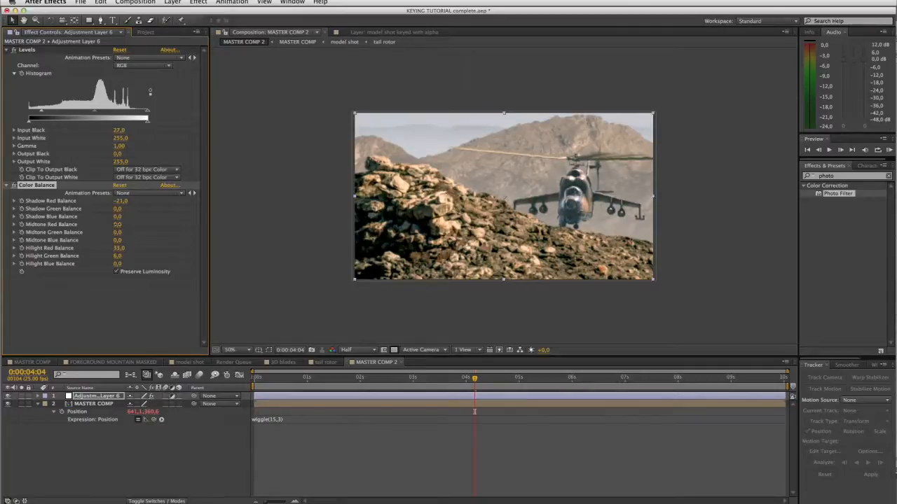
click(118, 224)
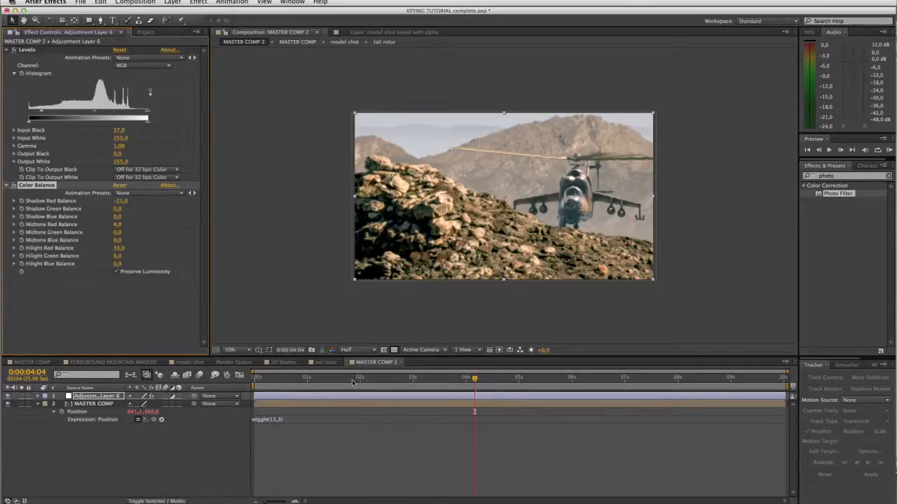